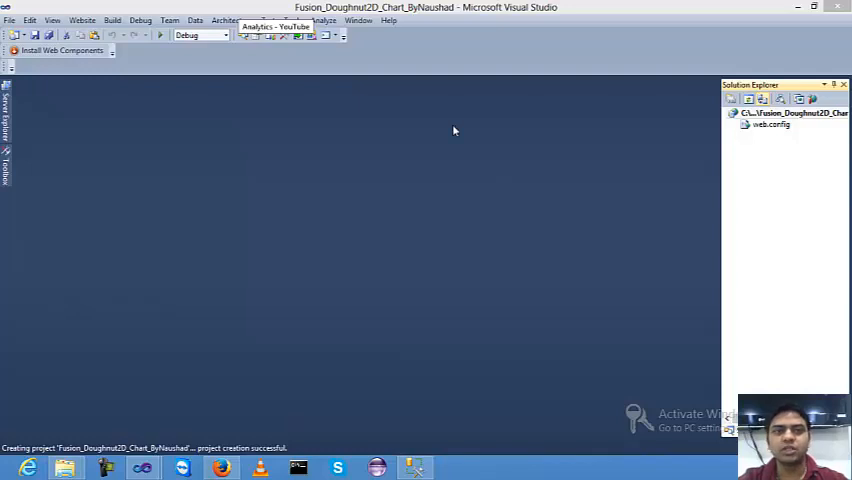
pyautogui.moveTo(529, 177)
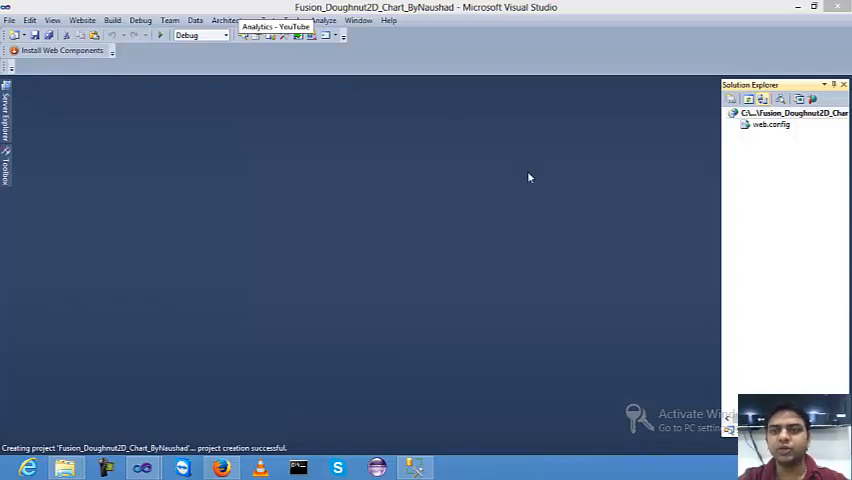
pyautogui.moveTo(580, 174)
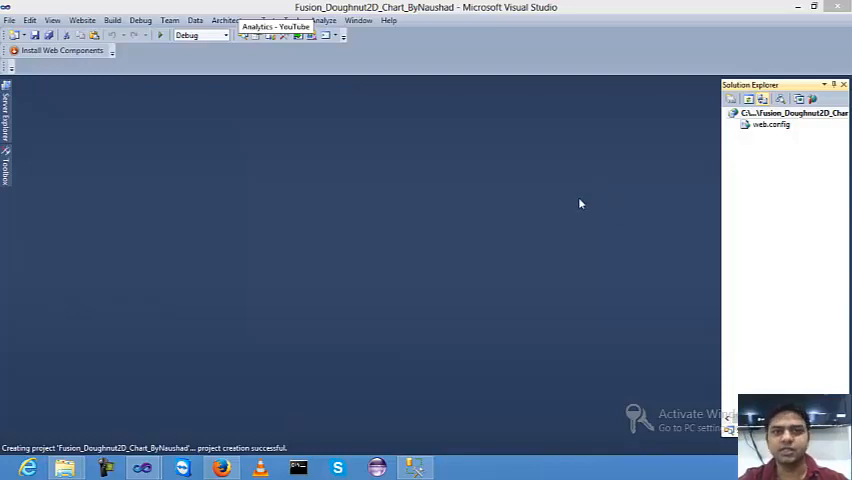
pyautogui.moveTo(707, 138)
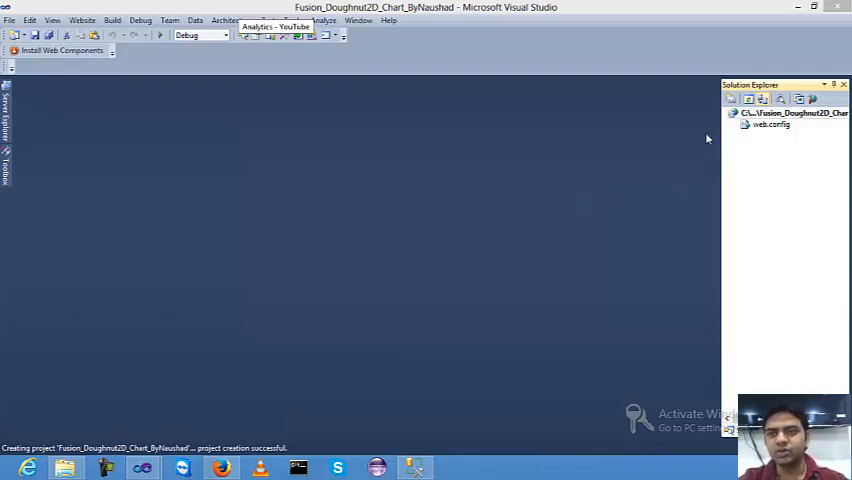
pyautogui.moveTo(692, 139)
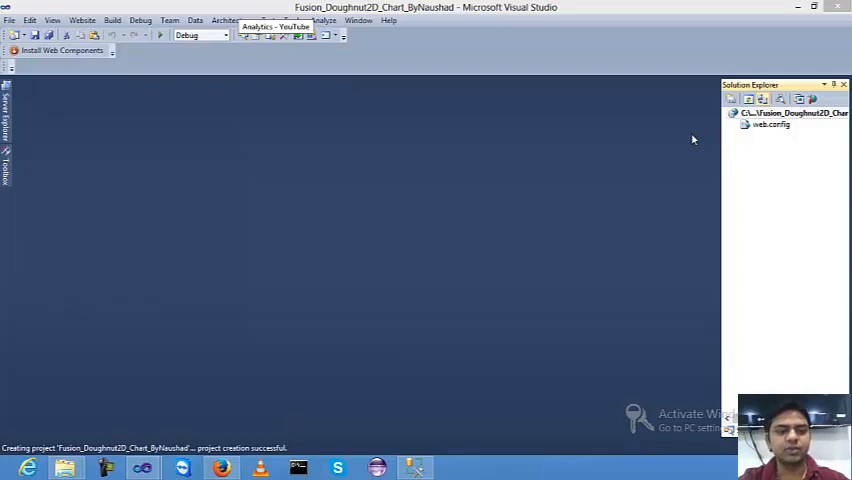
pyautogui.moveTo(708, 133)
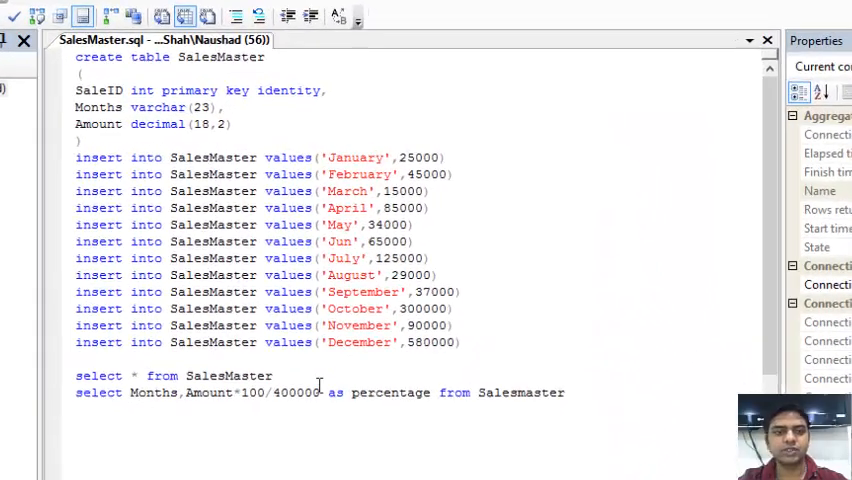
# Run the percentage SELECT line, then switch the active database from master to FusionSampleDB.
pyautogui.doubleClick(217, 56)
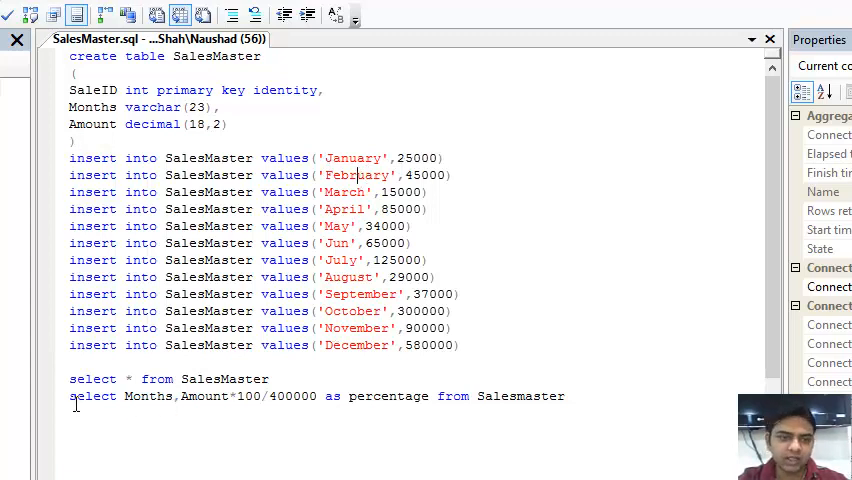
pyautogui.moveTo(70, 396); pyautogui.dragTo(390, 396)
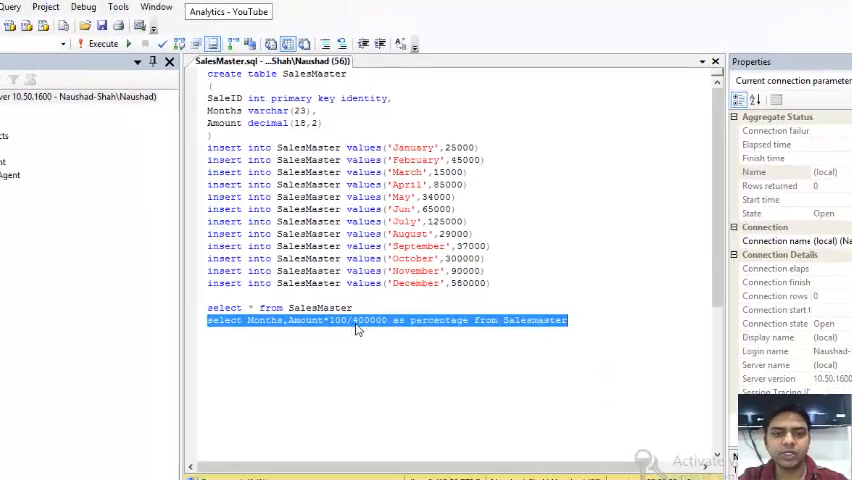
pyautogui.click(103, 43)
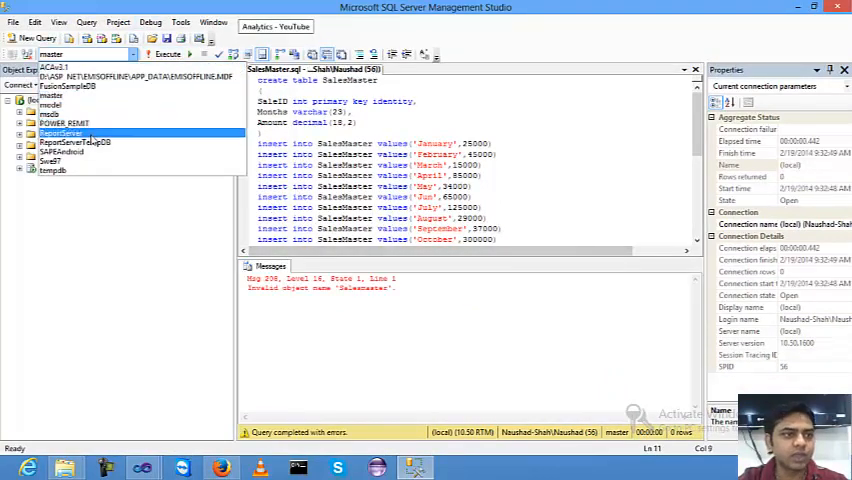
pyautogui.click(51, 96)
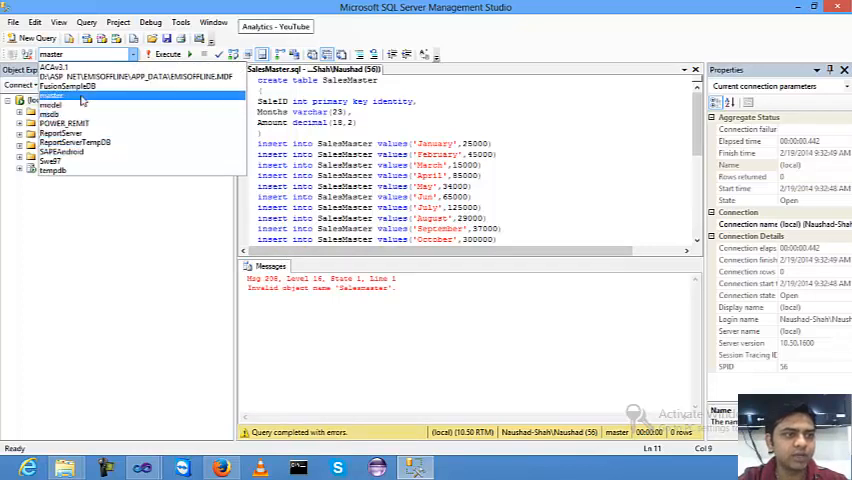
pyautogui.click(68, 85)
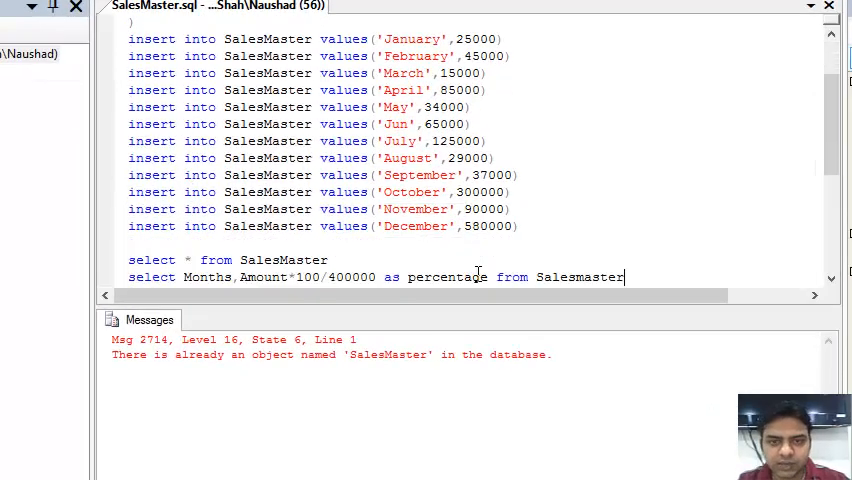
# Run the percentage query with F5 and inspect the January and February percentages.
pyautogui.tripleClick(378, 277)
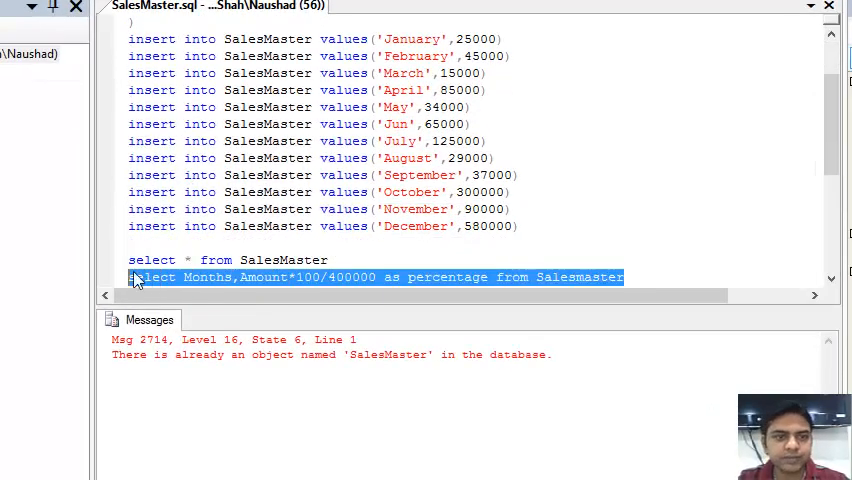
pyautogui.press('F5')
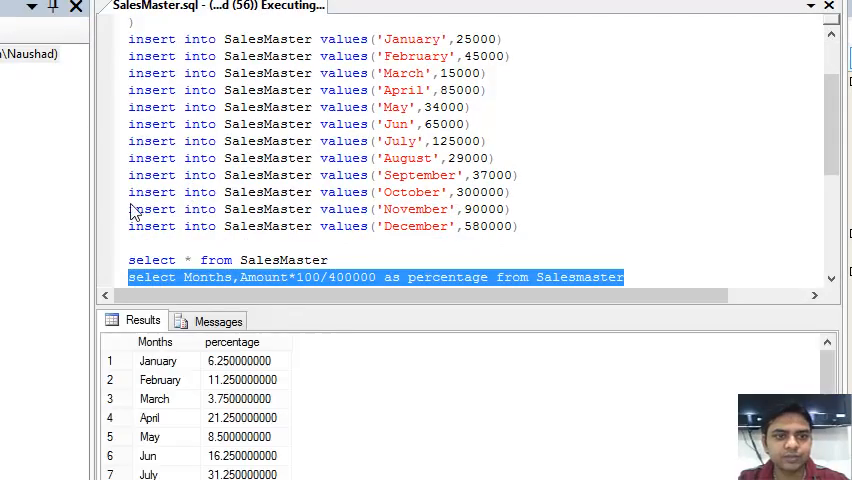
pyautogui.click(157, 361)
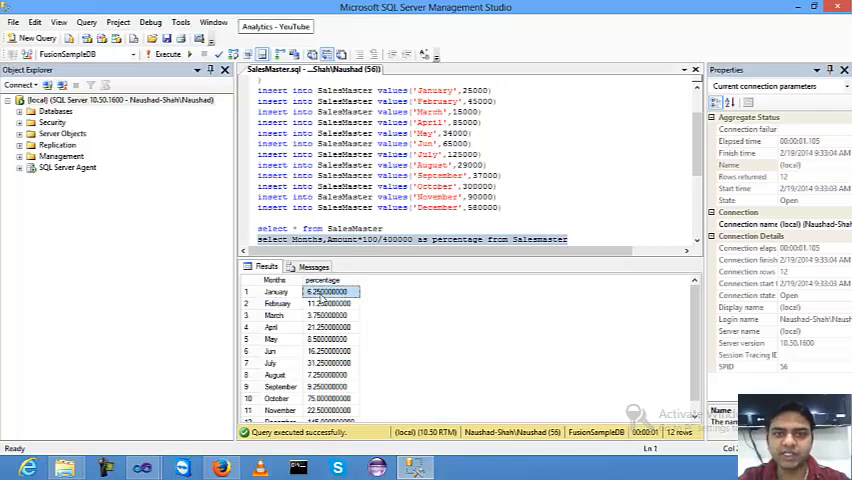
pyautogui.click(330, 303)
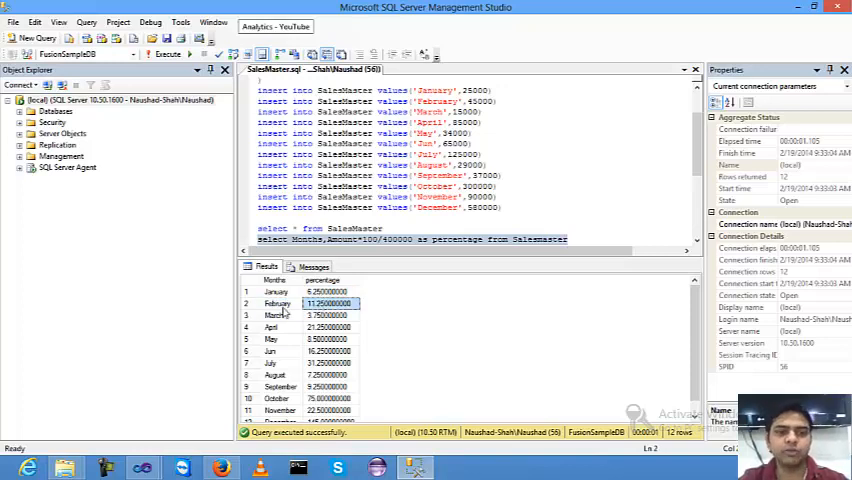
pyautogui.click(330, 315)
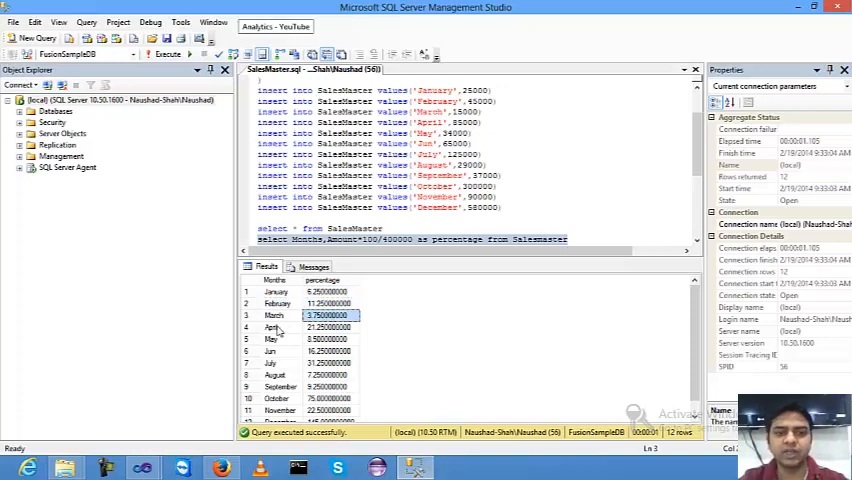
pyautogui.moveTo(300, 356)
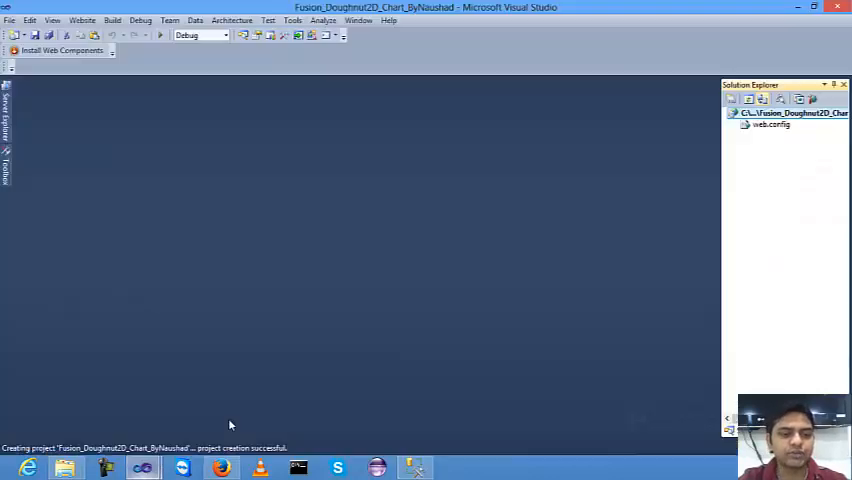
# Add a new C# Web Form named Default.aspx to the website.
pyautogui.rightClick(790, 113)
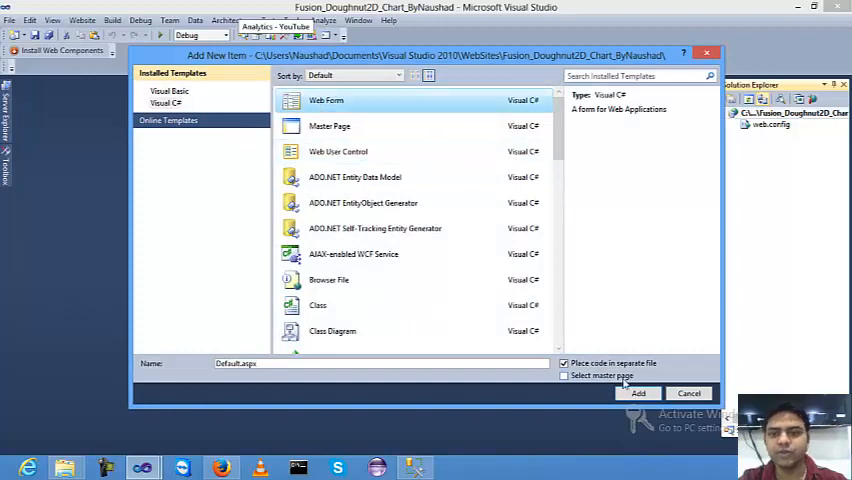
pyautogui.click(689, 392)
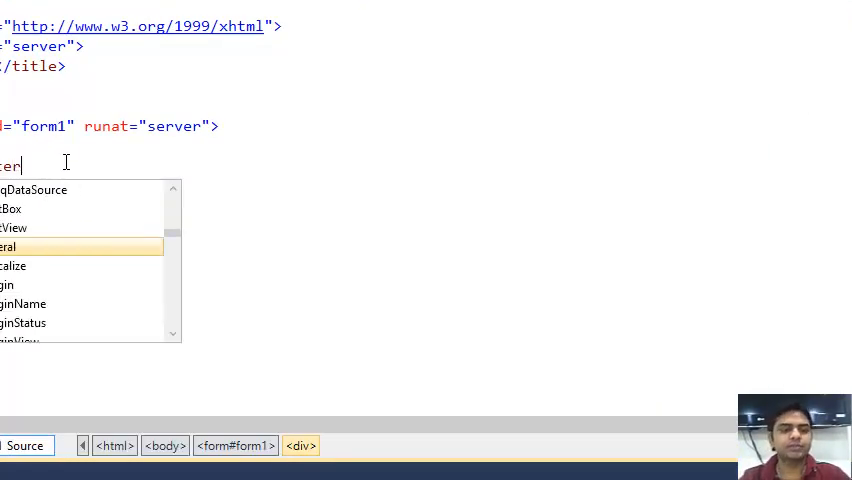
# Add an asp:Literal with ID lit1 and runat server, then view the code-behind.
pyautogui.press('Tab')
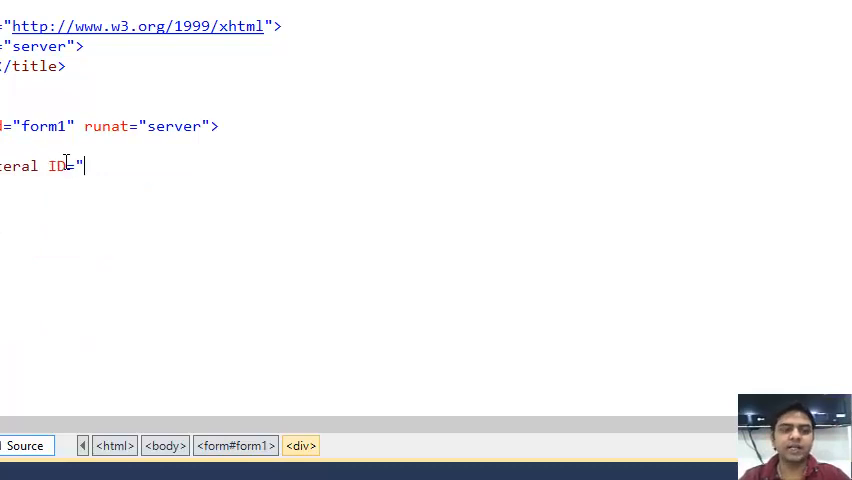
pyautogui.write('lit1"')
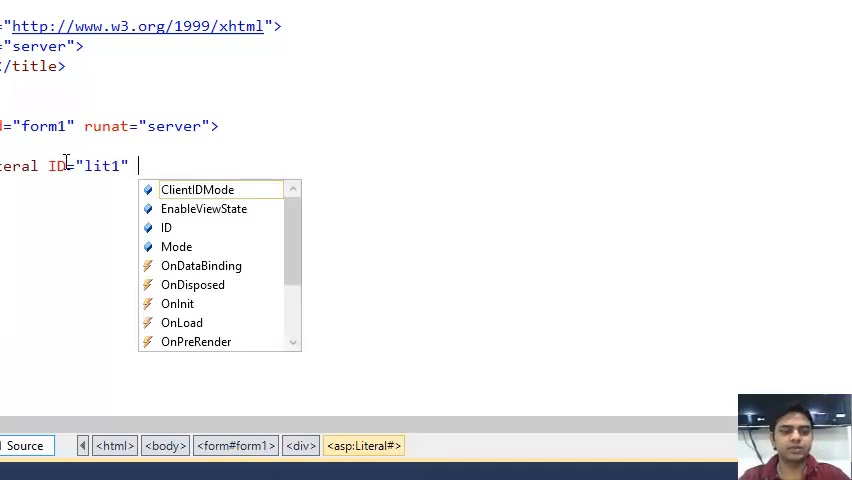
pyautogui.write('runat ="server"></asp:Literal>')
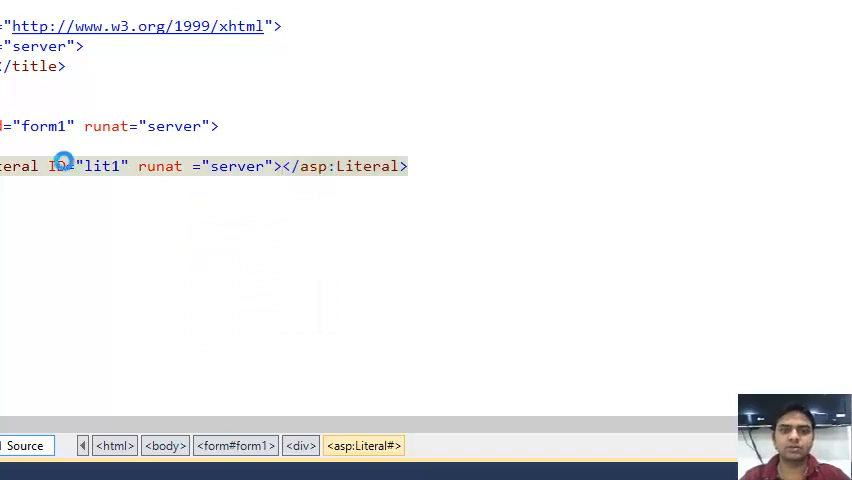
pyautogui.rightClick(65, 166)
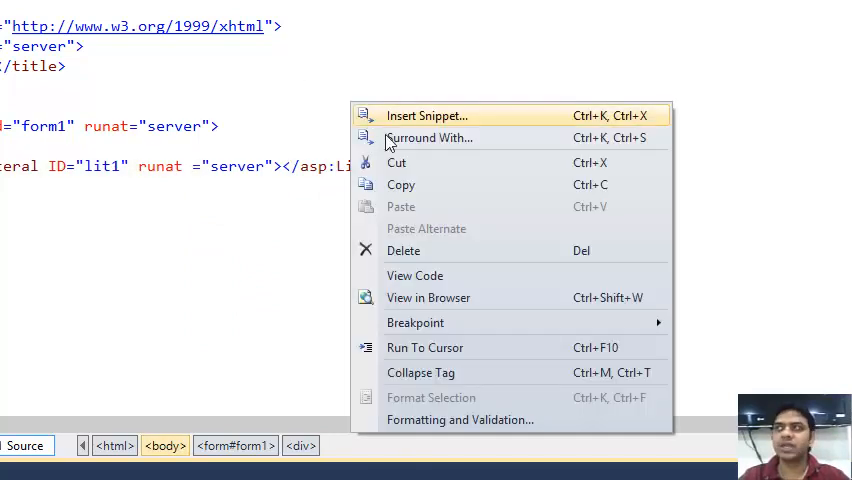
pyautogui.click(414, 275)
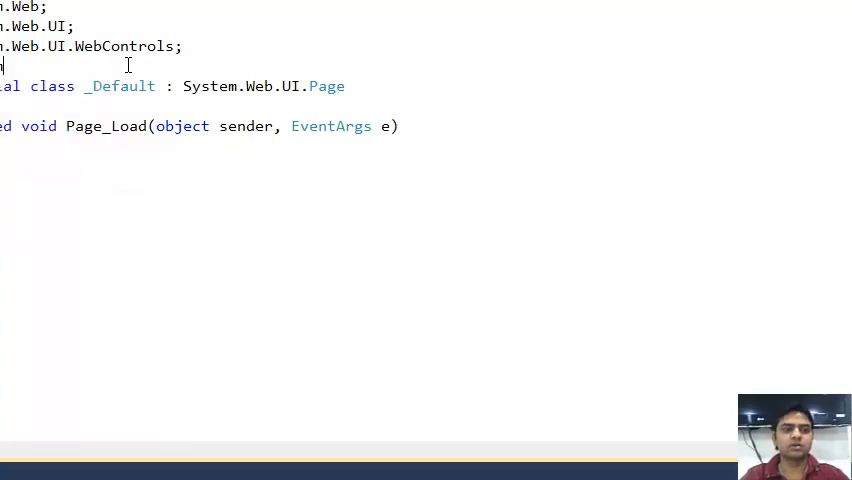
# Add 'using System.Data;' and 'using System.Data.SqlClient;' to Default.aspx.cs.
pyautogui.write('Data;')
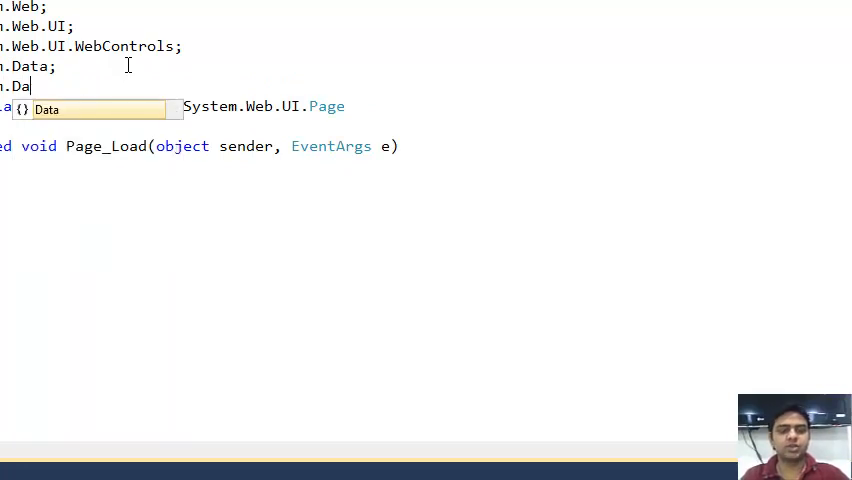
pyautogui.write('SqlClient;')
pyautogui.write('using')
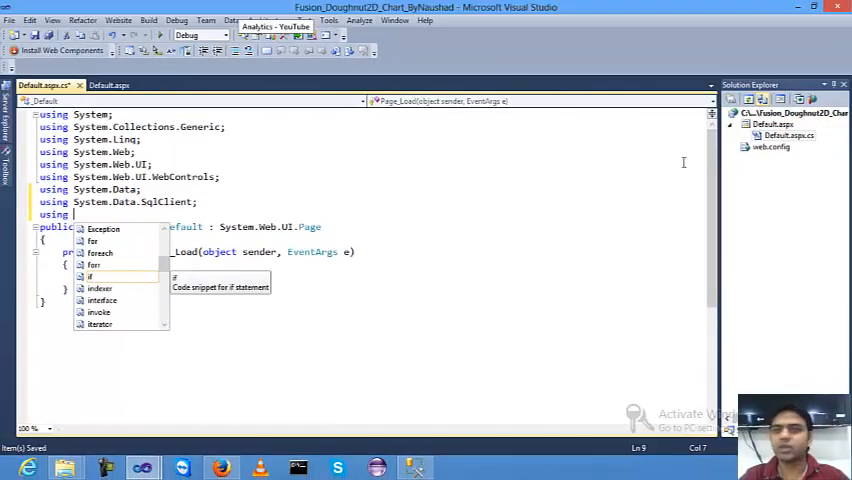
# Browse to InfoSoftGlobal.dll on the Desktop and add it as a project reference.
pyautogui.rightClick(793, 112)
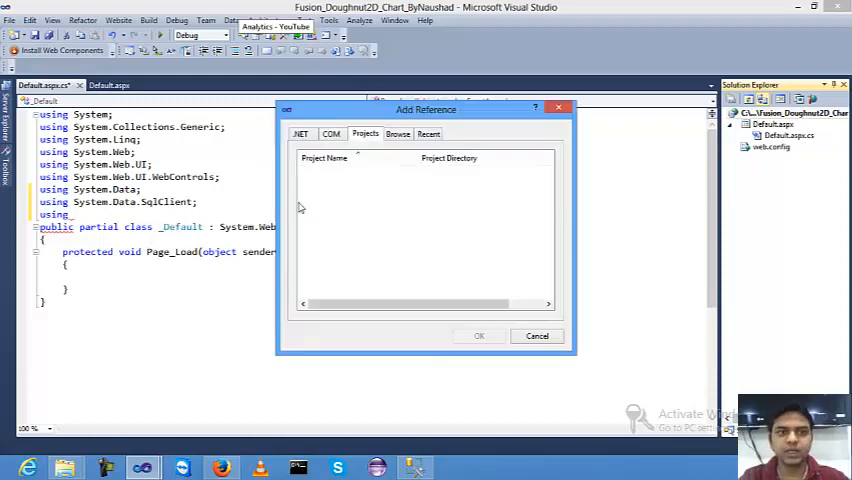
pyautogui.click(398, 134)
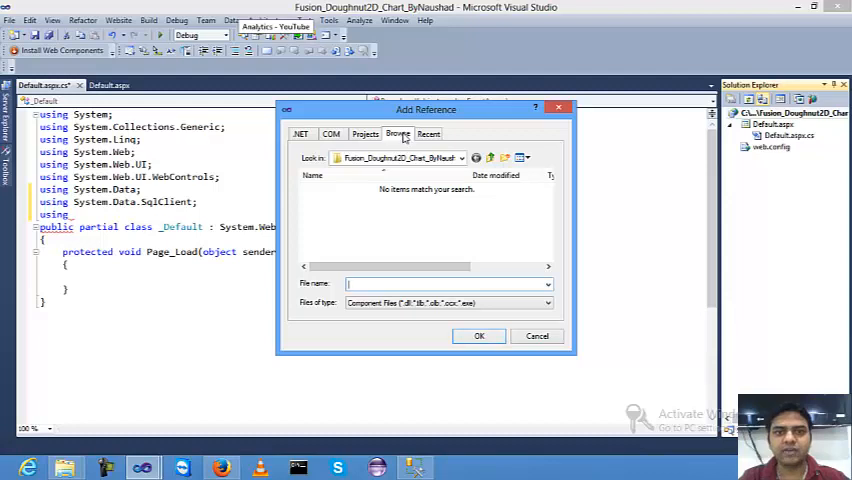
pyautogui.click(492, 158)
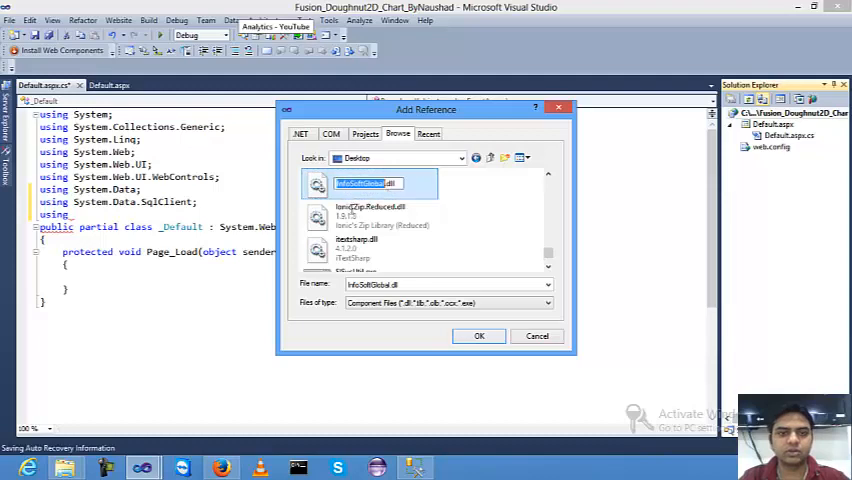
pyautogui.click(370, 183)
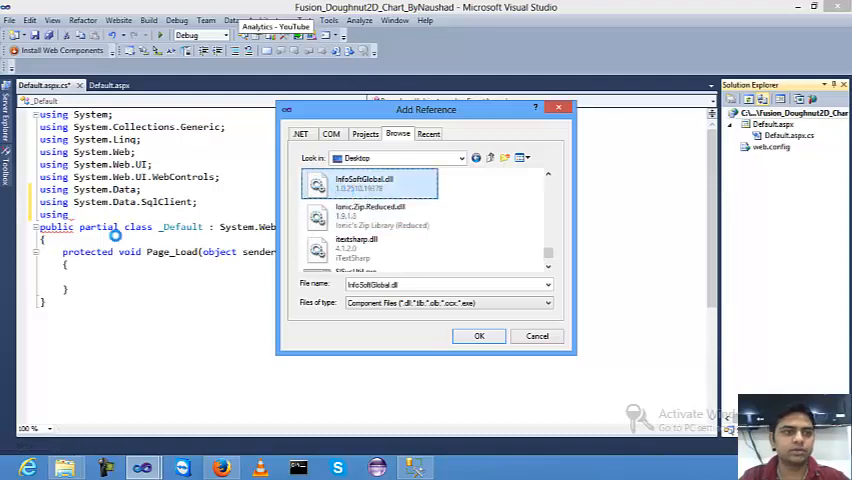
pyautogui.click(478, 335)
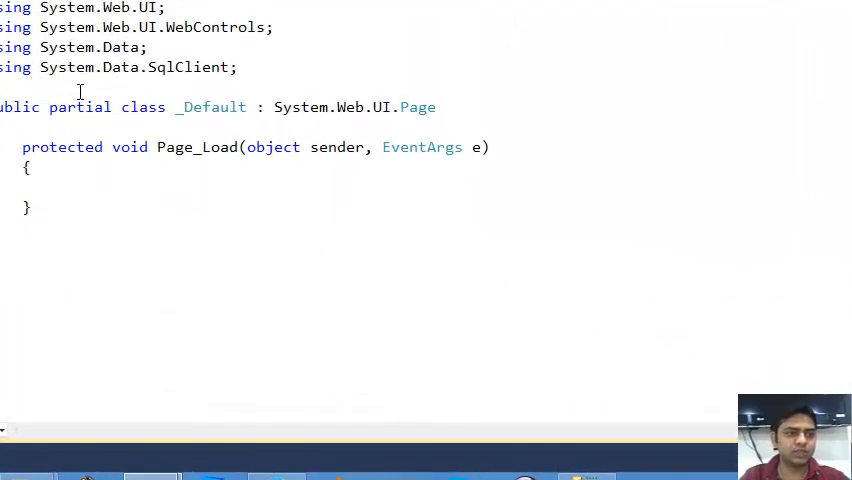
# Write an if (!IsPostBack) block creating SqlConnection, SalesMaster SqlDataAdapter and DataSet.
pyautogui.write('if')
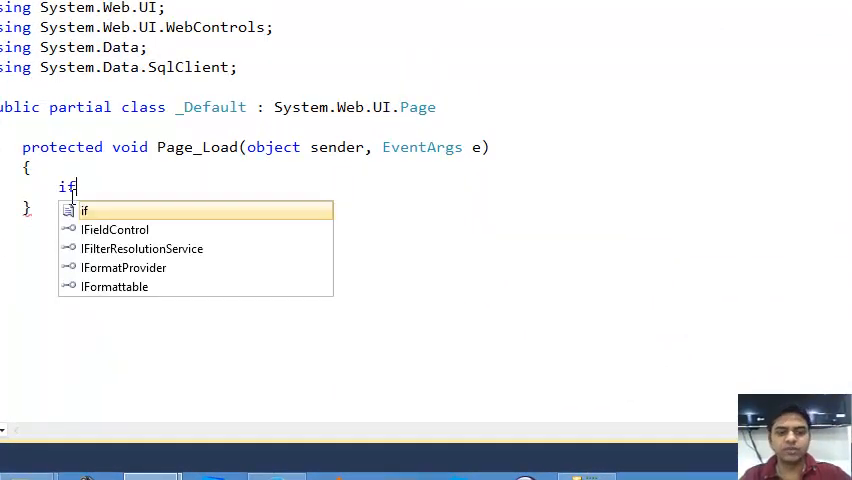
pyautogui.write('(!isp')
pyautogui.write('{ ')
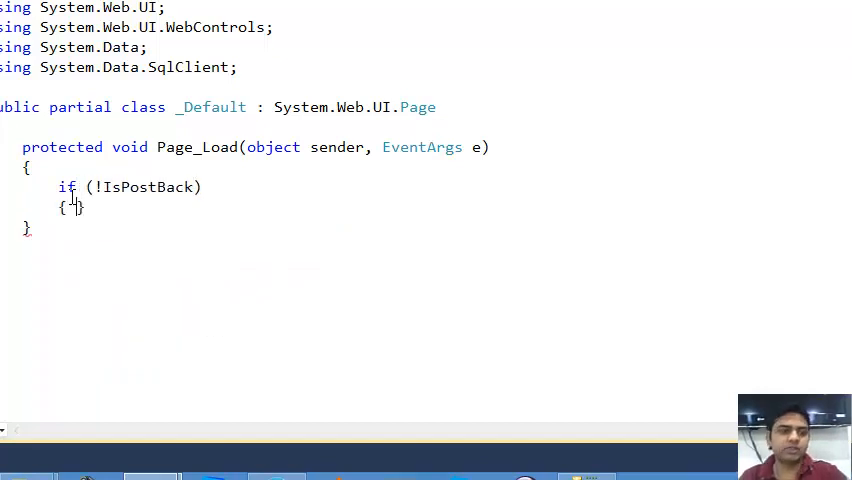
pyautogui.write('Sql')
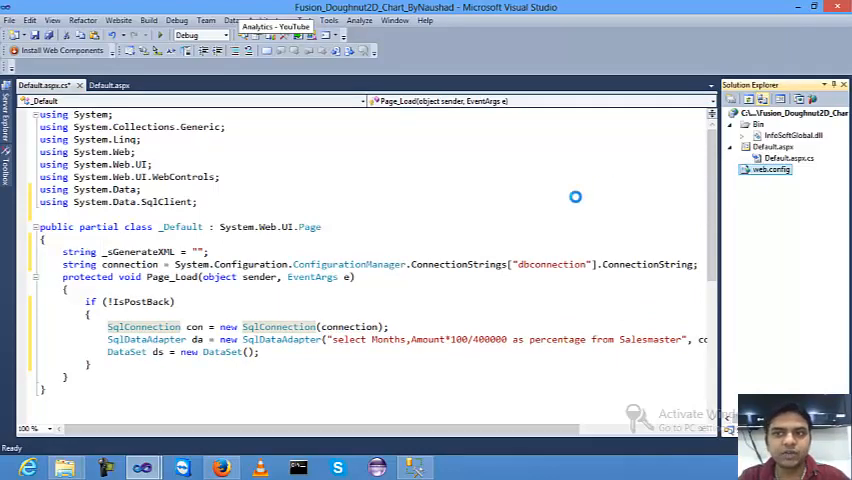
# Add a connectionStrings entry named DBConnection with providerName System.Data.SqlClient to web.config.
pyautogui.click(771, 169)
pyautogui.write('<')
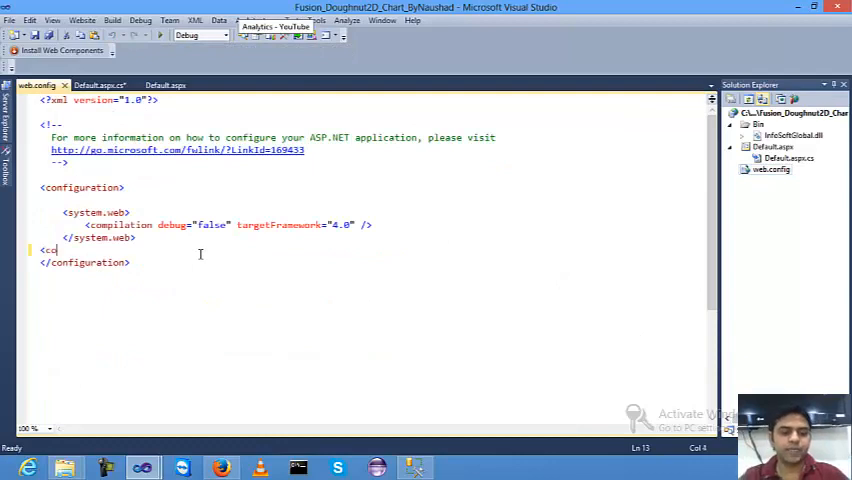
pyautogui.write('connectionStrings>')
pyautogui.write('<')
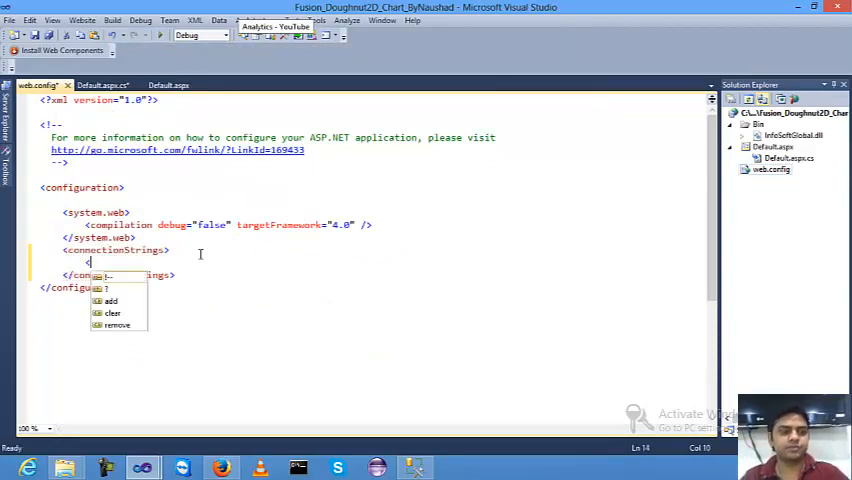
pyautogui.write('add conn/>')
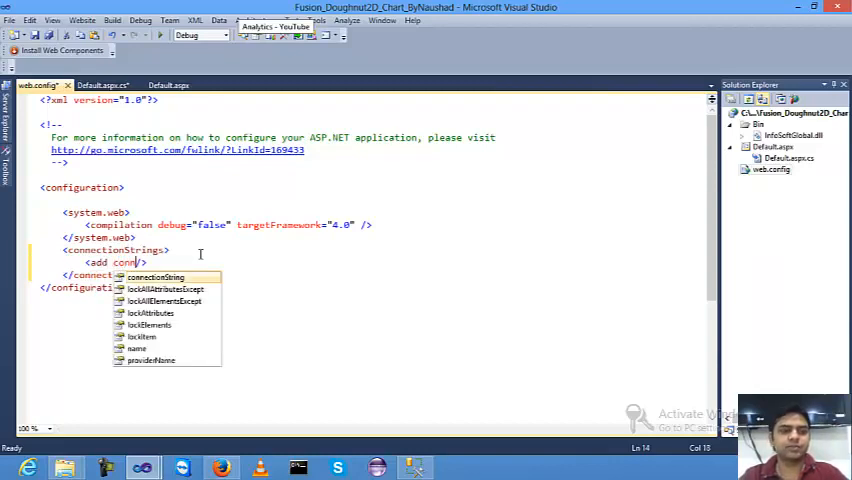
pyautogui.write('connectionString=" name="DBConnection" providerName=""')
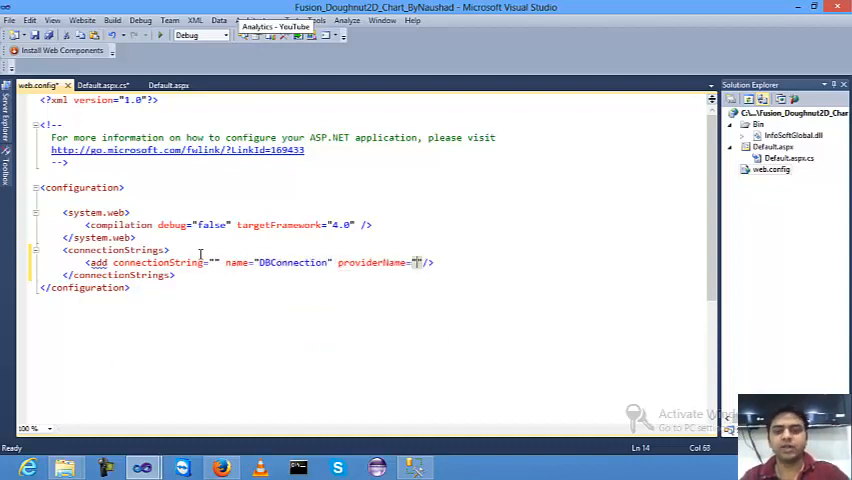
pyautogui.write('System.')
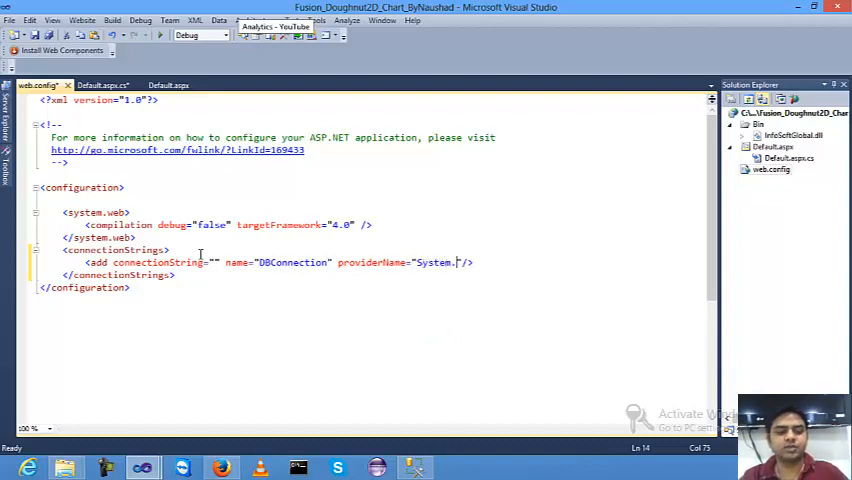
pyautogui.write('Data.SqlClient')
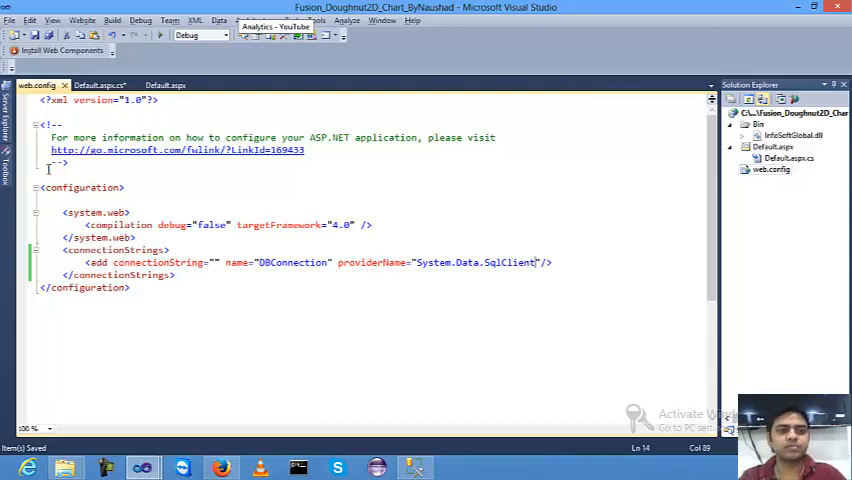
# Add a tested Microsoft SQL Server data connection to FusionSampleDB in Server Explorer.
pyautogui.rightClick(62, 113)
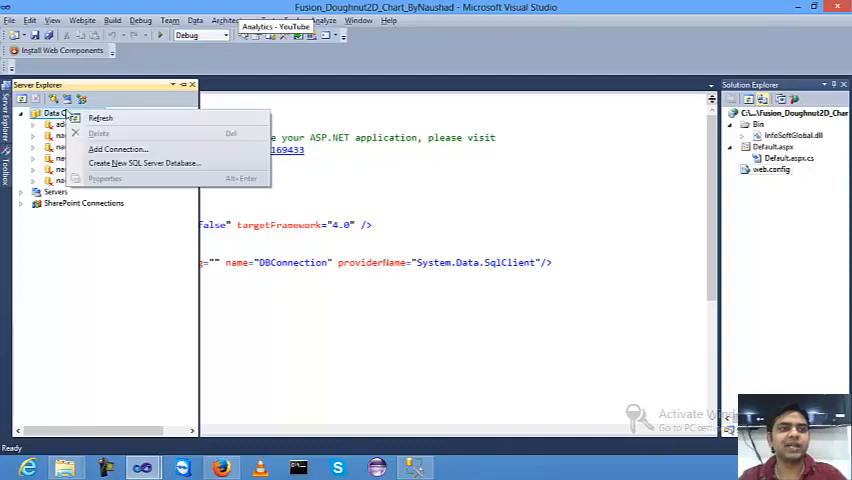
pyautogui.click(100, 118)
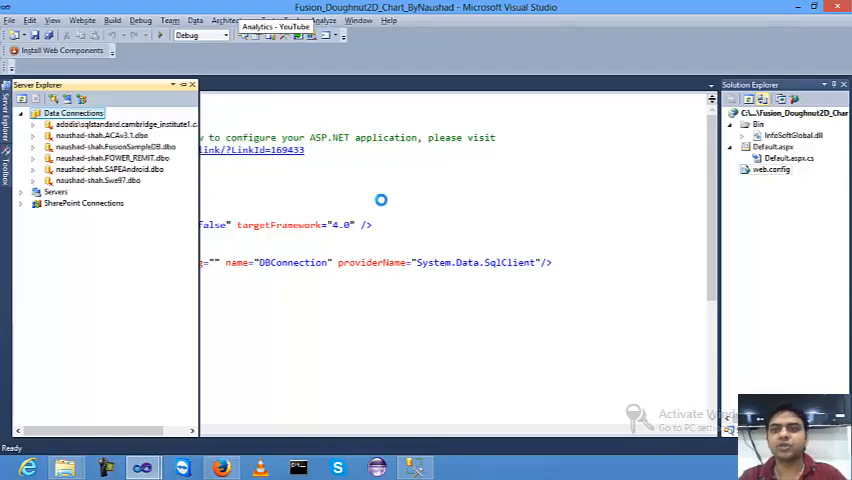
pyautogui.moveTo(382, 205)
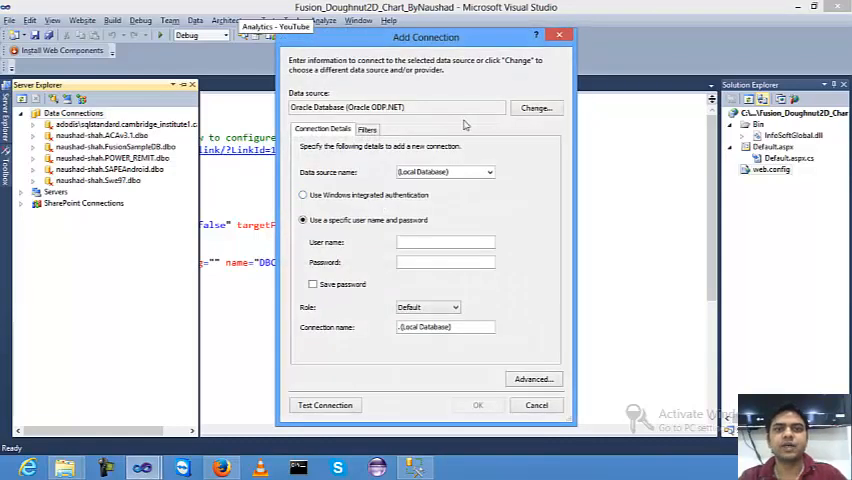
pyautogui.click(536, 107)
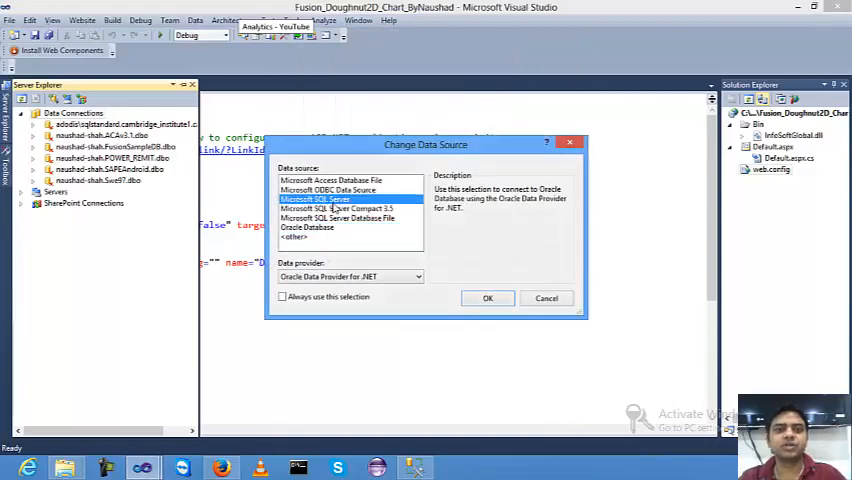
pyautogui.click(488, 298)
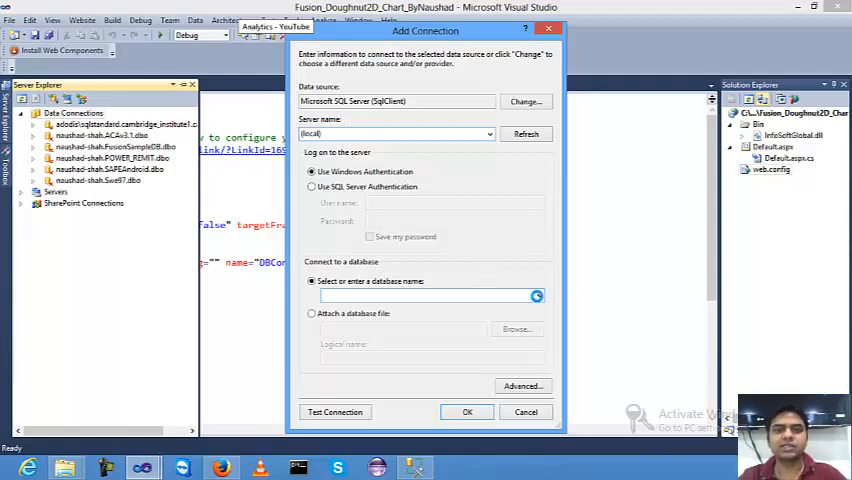
pyautogui.click(537, 295)
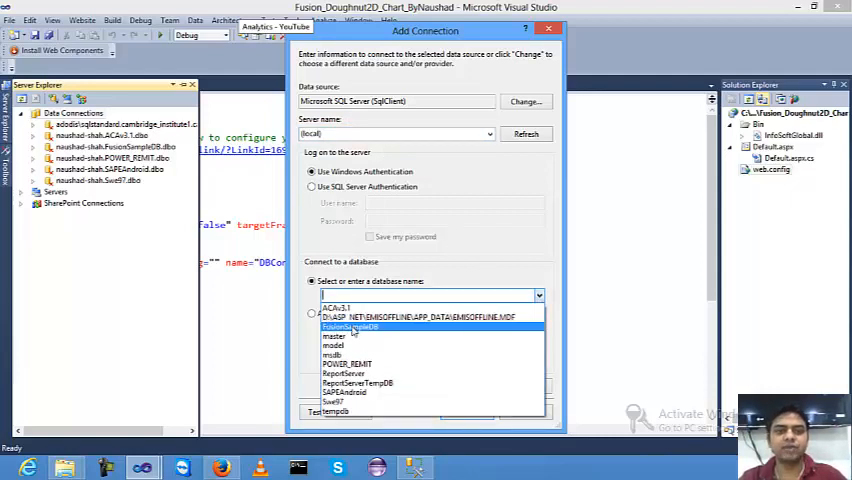
pyautogui.click(335, 412)
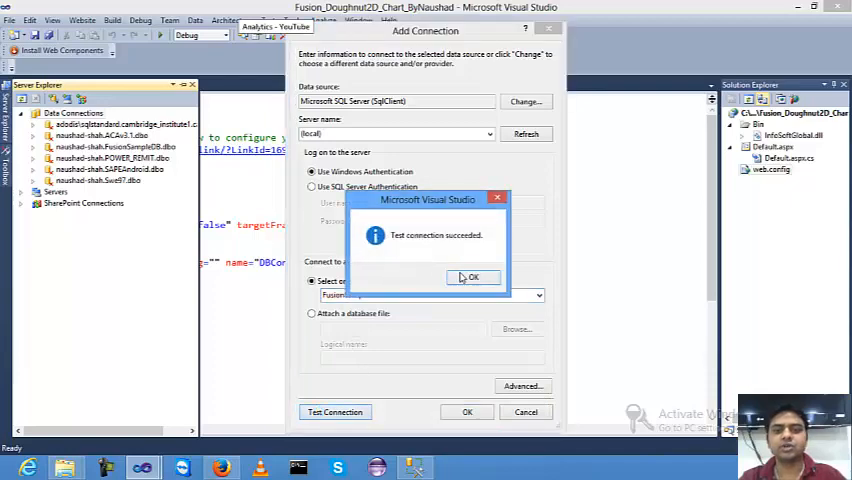
pyautogui.click(472, 277)
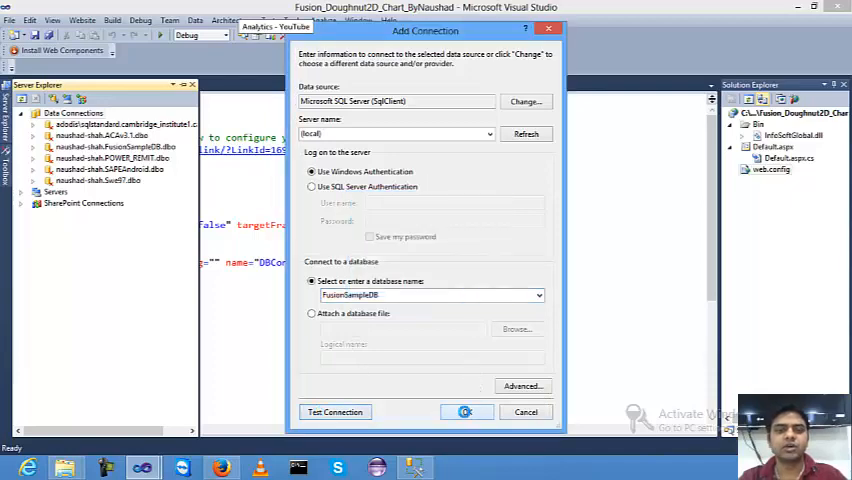
pyautogui.click(465, 412)
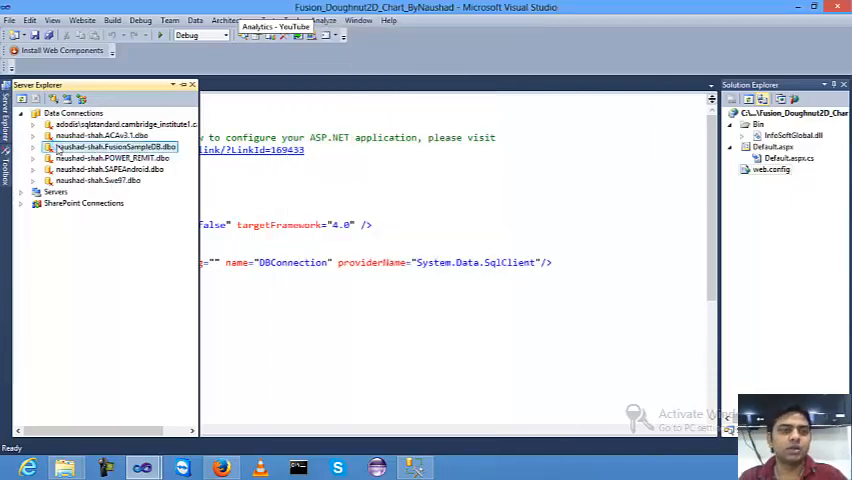
# Copy FusionSampleDB's connection string into web.config and rename the code-behind key to DBConnection.
pyautogui.rightClick(112, 147)
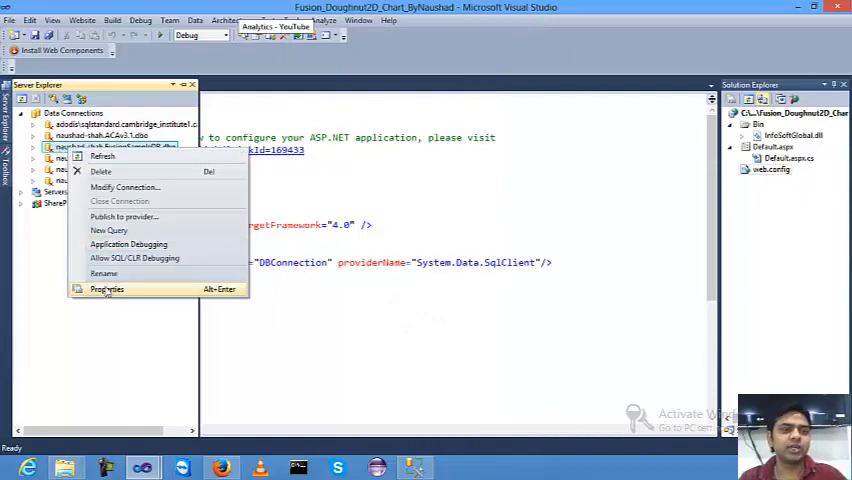
pyautogui.click(107, 289)
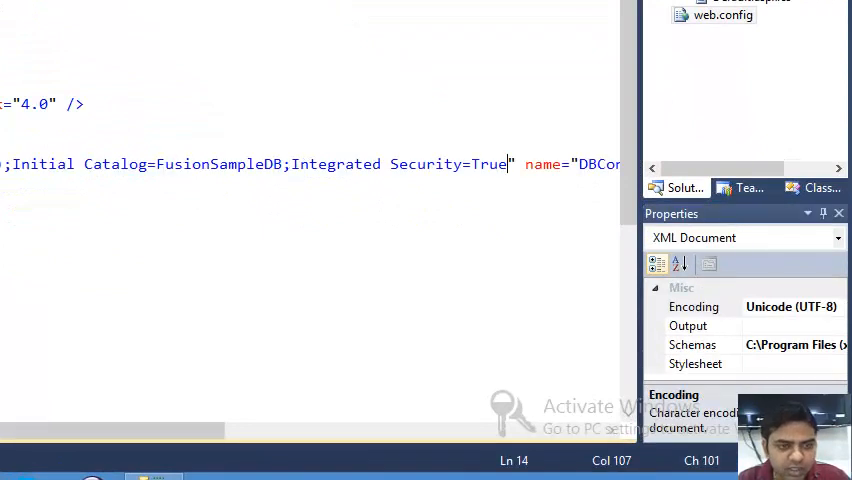
pyautogui.moveTo(605, 132)
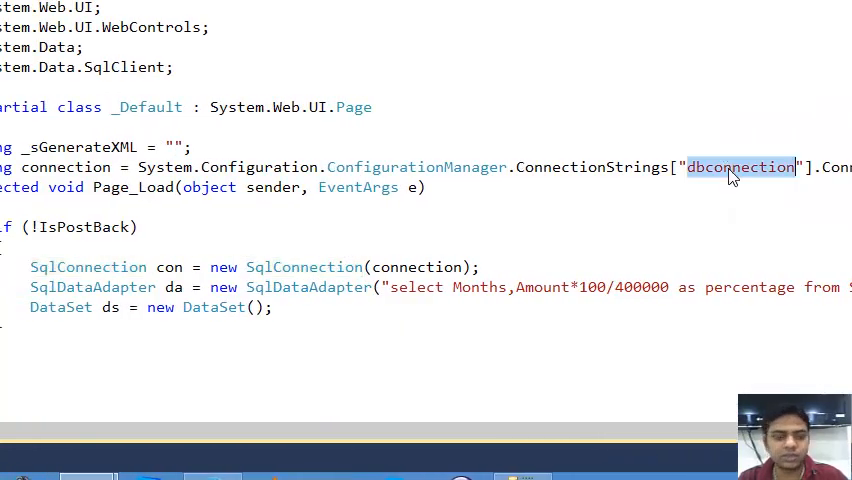
pyautogui.write('DBConnection')
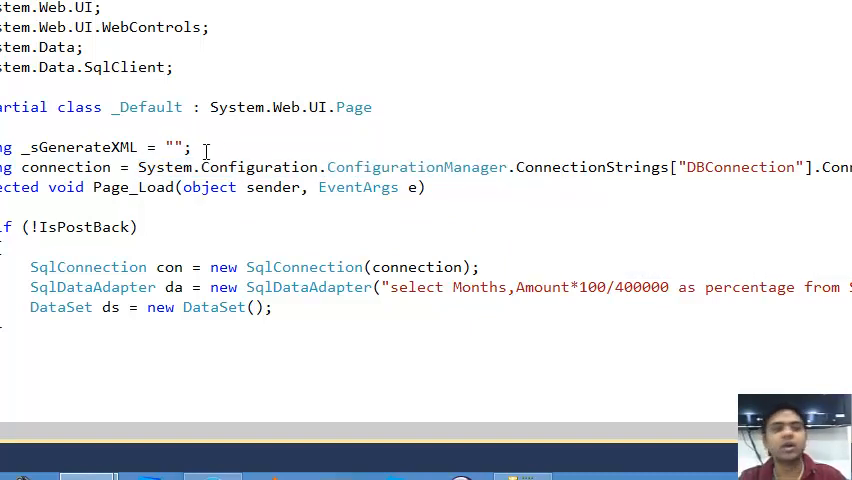
pyautogui.doubleClick(80, 146)
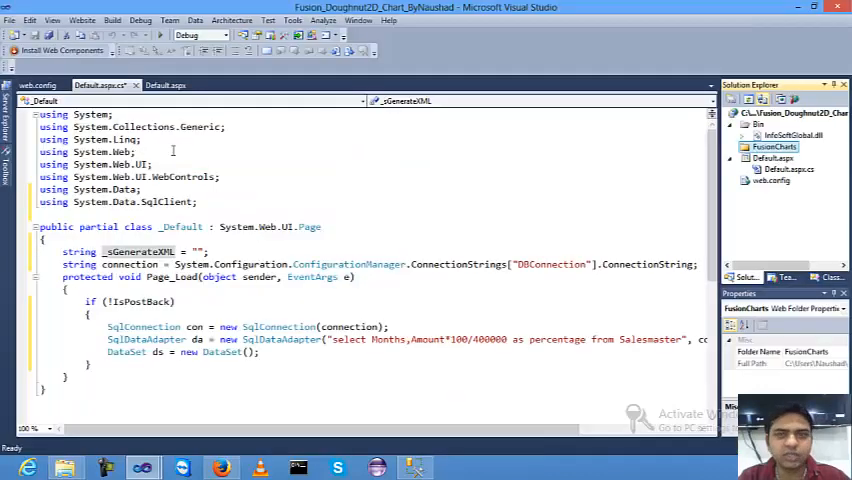
# Right-click the website project in Solution Explorer to paste in the FusionCharts folder.
pyautogui.rightClick(773, 146)
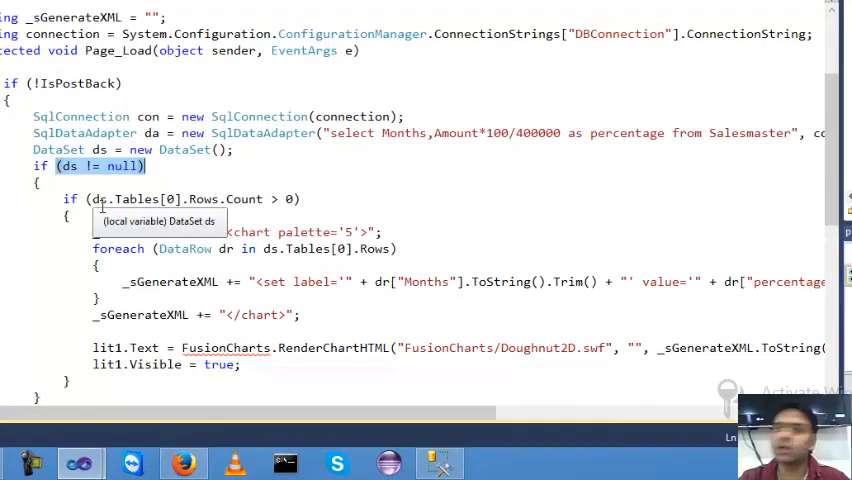
pyautogui.moveTo(135, 231)
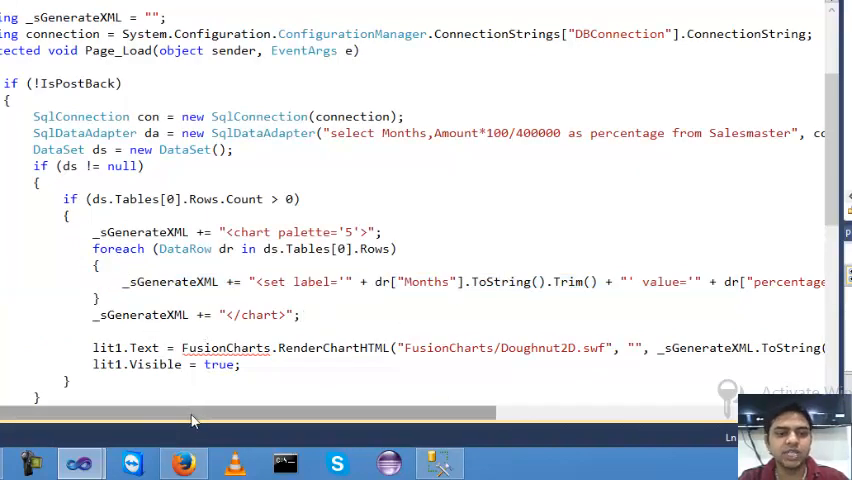
# Scroll the editor right along the RenderChartHTML call passing 'Monthly Sales Report', 300 and false.
pyautogui.hscroll(3)
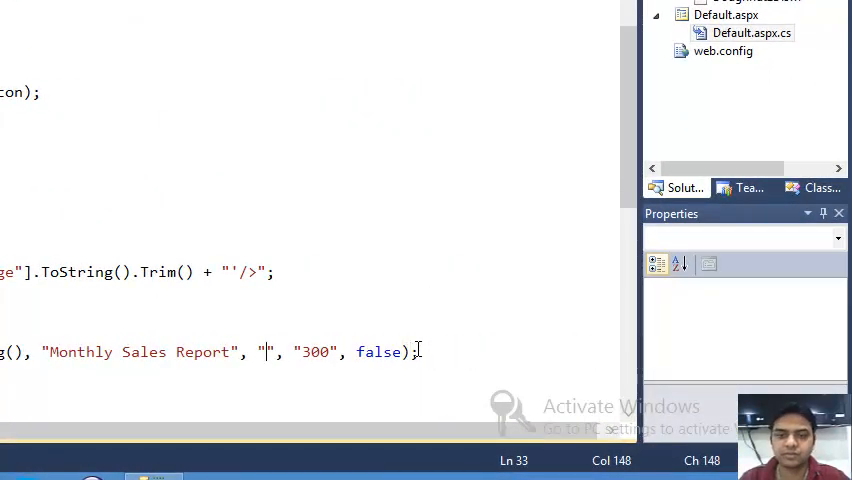
# Enter 600 as the chart width and launch the site, raising the Debugging Not Enabled prompt.
pyautogui.write('600')
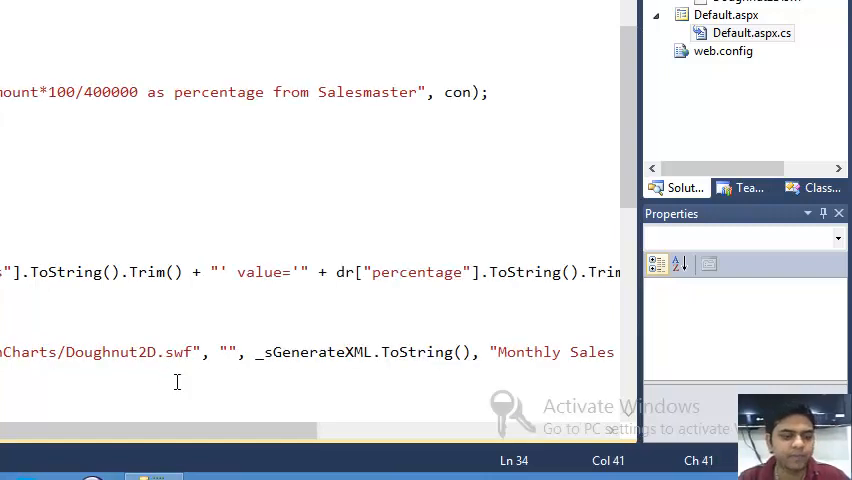
pyautogui.rightClick(782, 169)
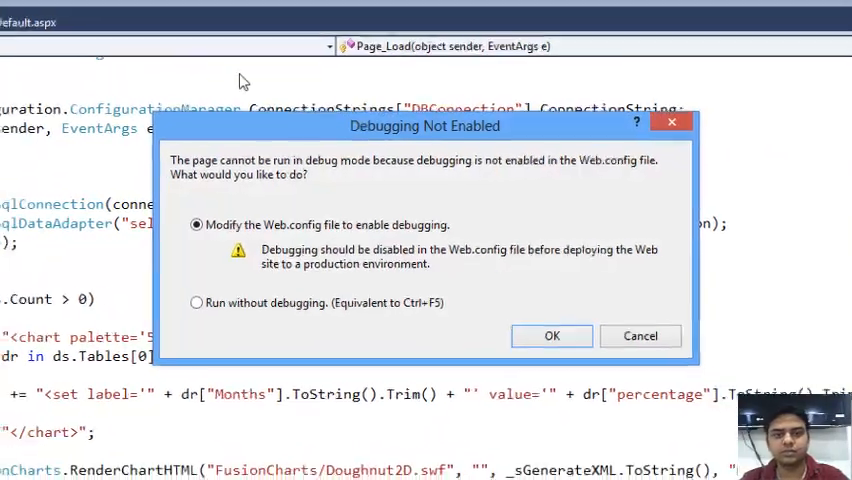
pyautogui.click(551, 335)
pyautogui.write('CON')
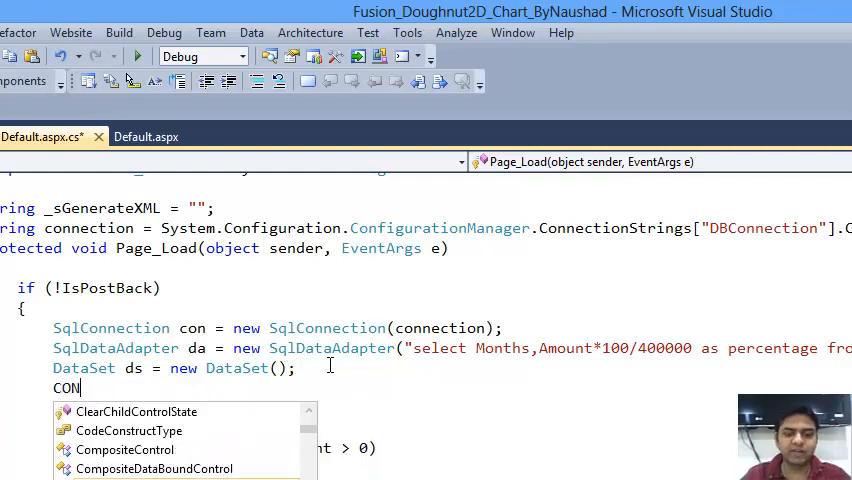
# Add con.Open(), da.Fill(ds) and con.Close() to Page_Load, fix the typo, and save.
pyautogui.write('on.Open();')
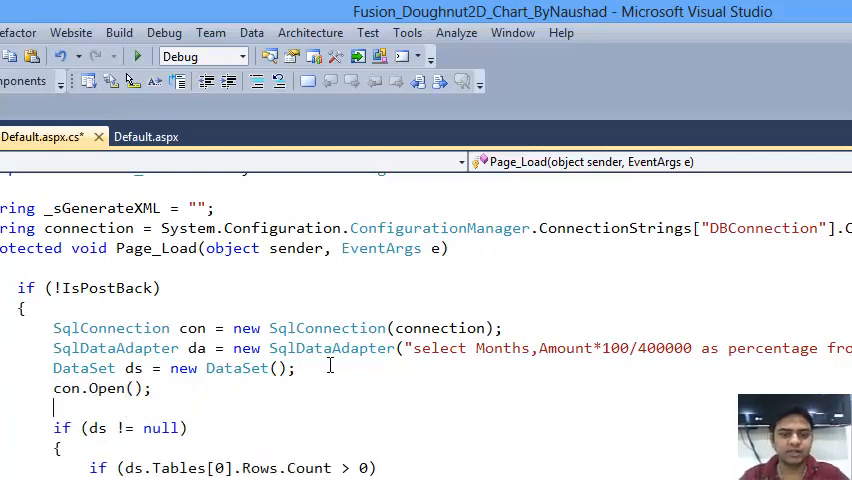
pyautogui.write('da.Fill')
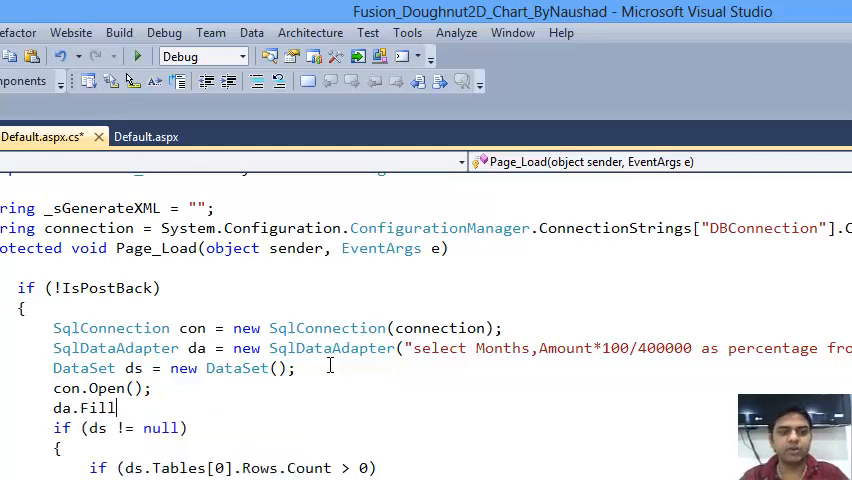
pyautogui.write('(ds);')
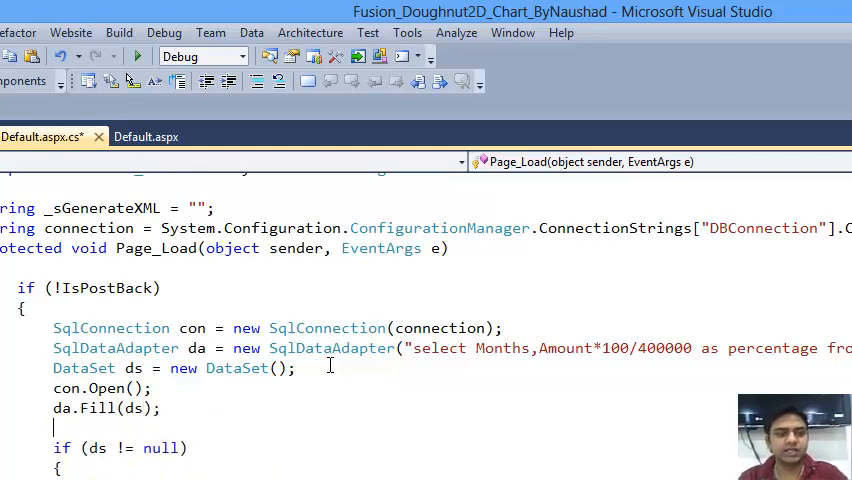
pyautogui.write('scon.clo')
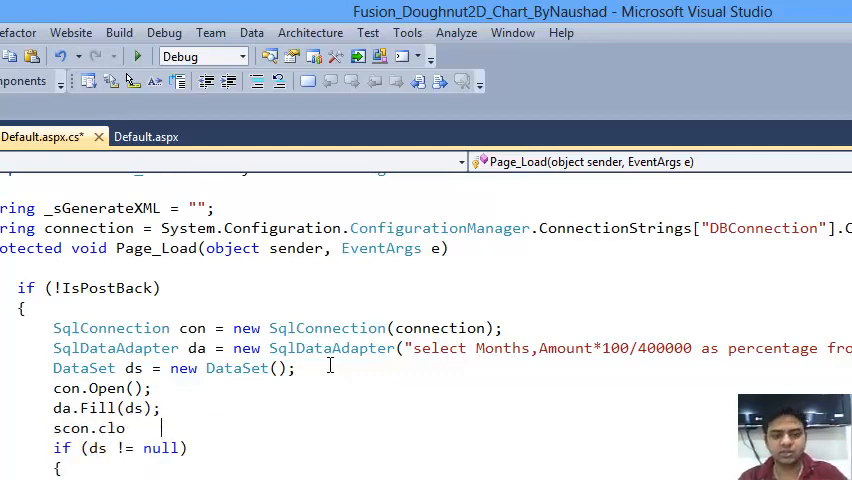
pyautogui.press('BackSpace')
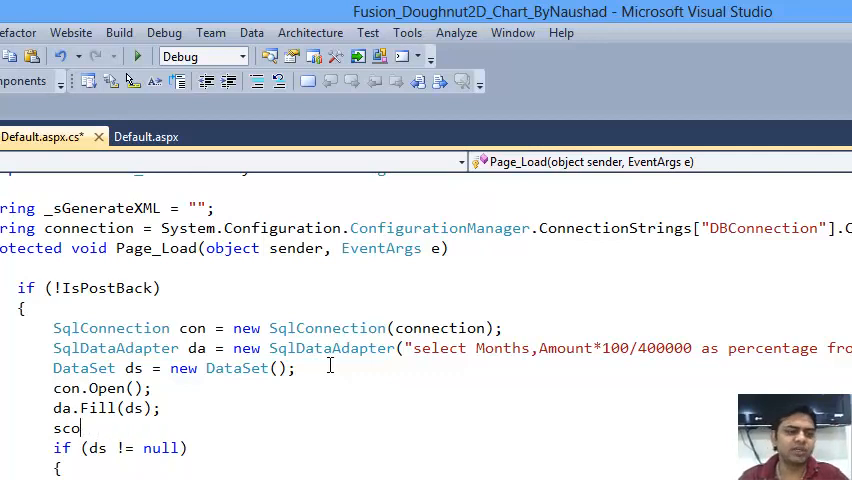
pyautogui.write('con')
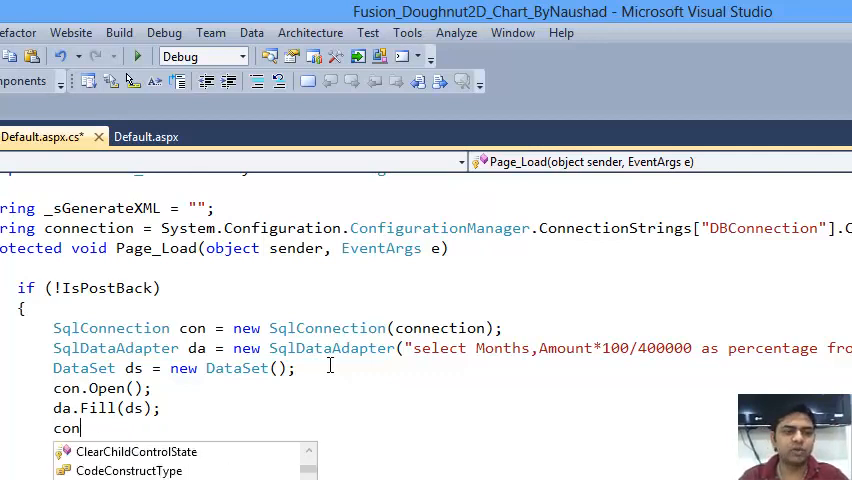
pyautogui.write('.cl')
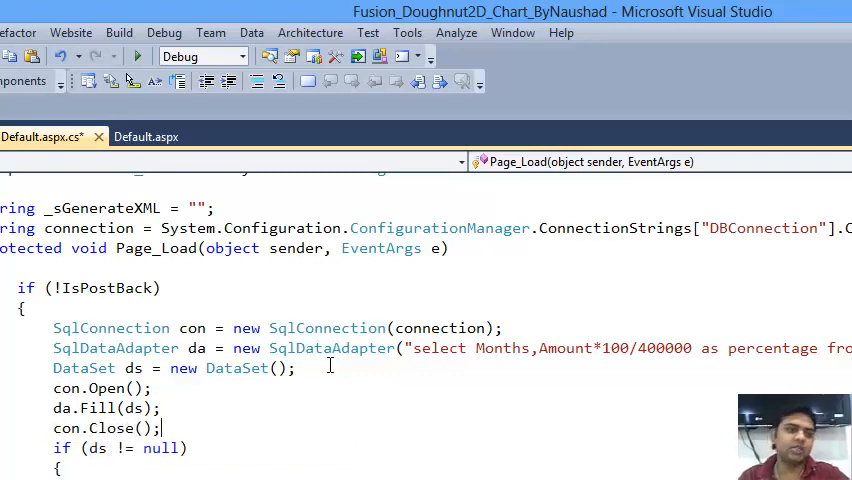
pyautogui.click(146, 137)
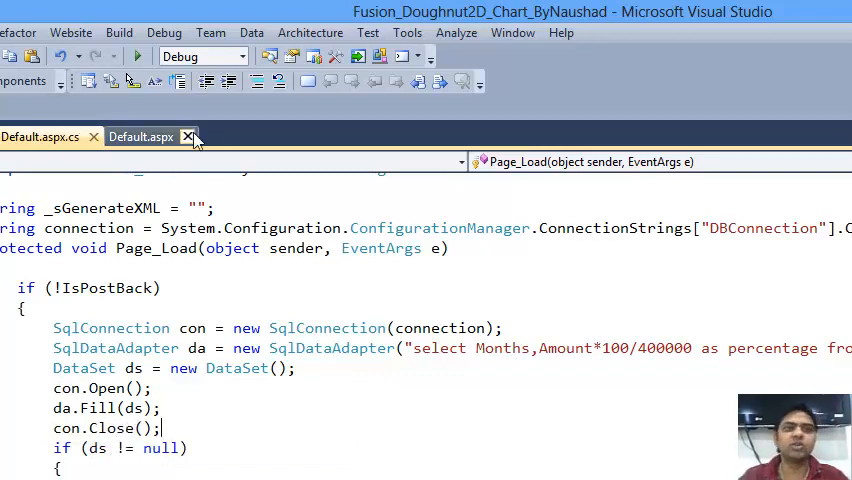
pyautogui.moveTo(137, 57)
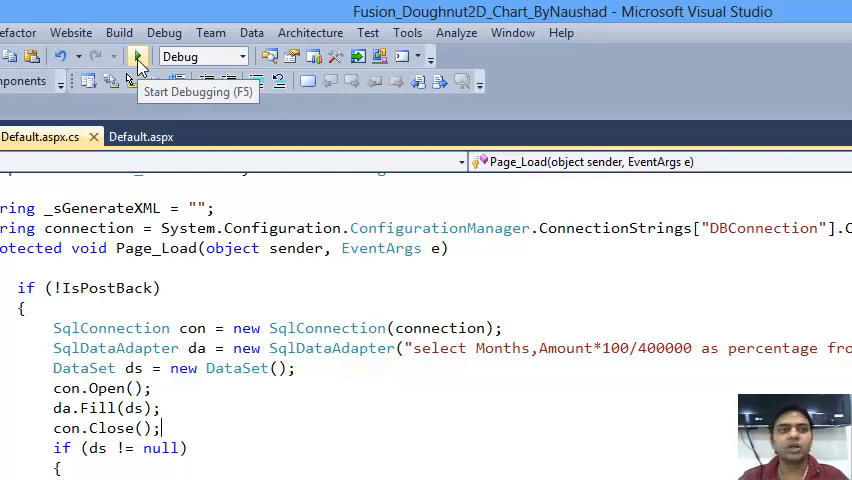
# Run the site, then close the 'Cannot find table 0' and 'Analytics - YouTube' tabs.
pyautogui.click(137, 57)
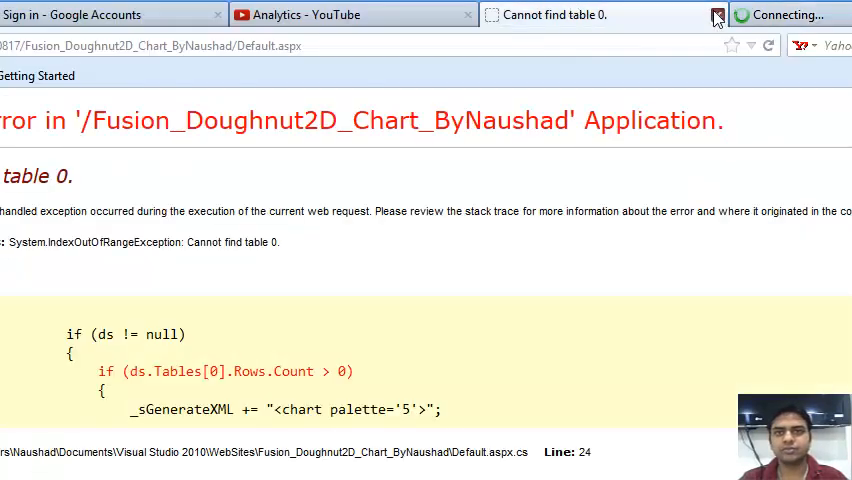
pyautogui.click(716, 14)
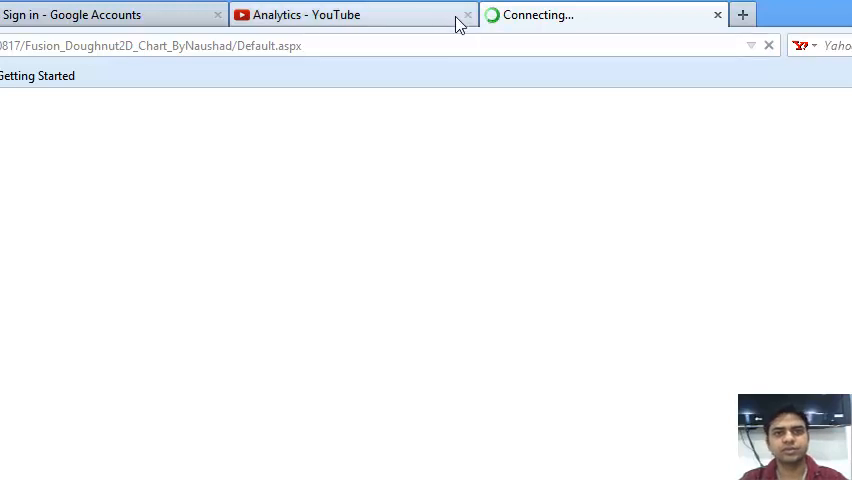
pyautogui.click(466, 18)
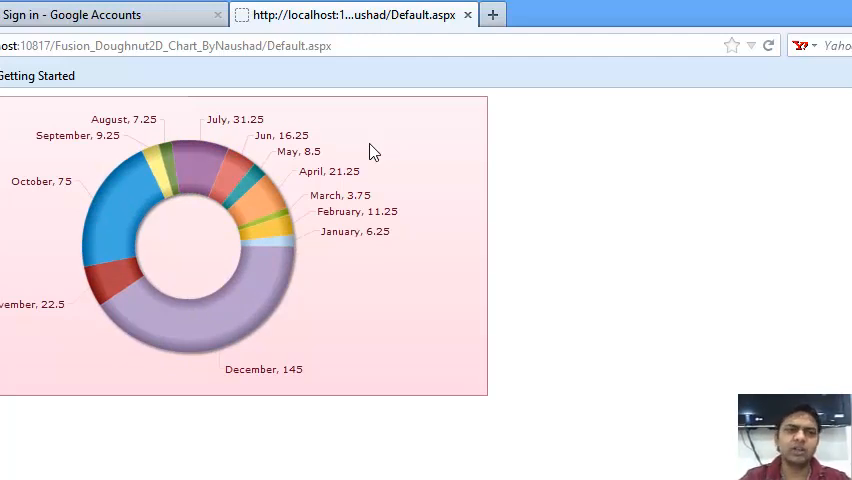
pyautogui.moveTo(128, 205)
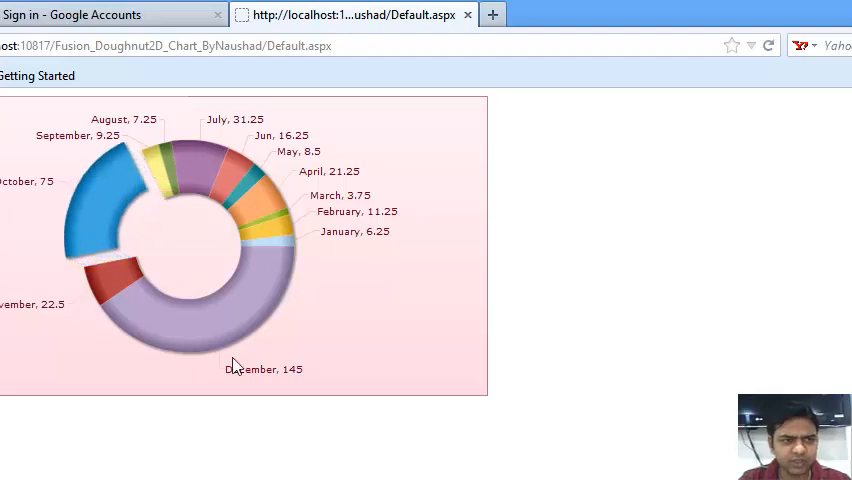
pyautogui.moveTo(258, 217)
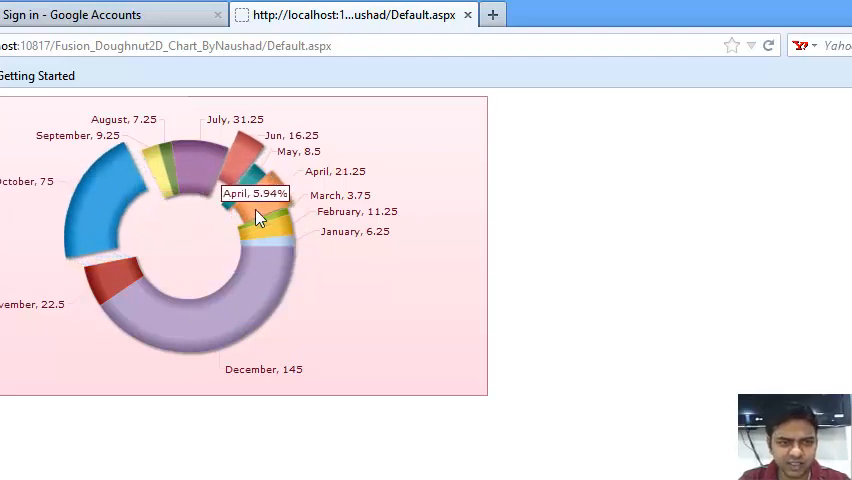
pyautogui.moveTo(230, 335)
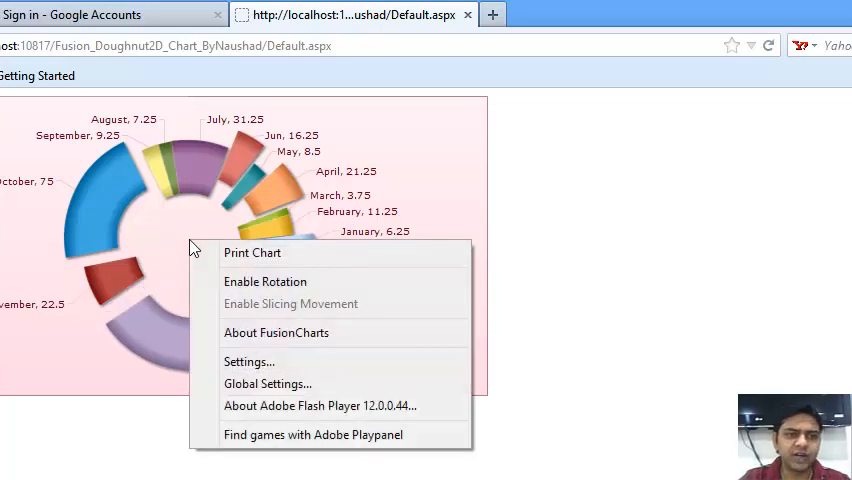
# Enable rotation on the doughnut chart, then right-click it to reopen its context menu.
pyautogui.click(265, 281)
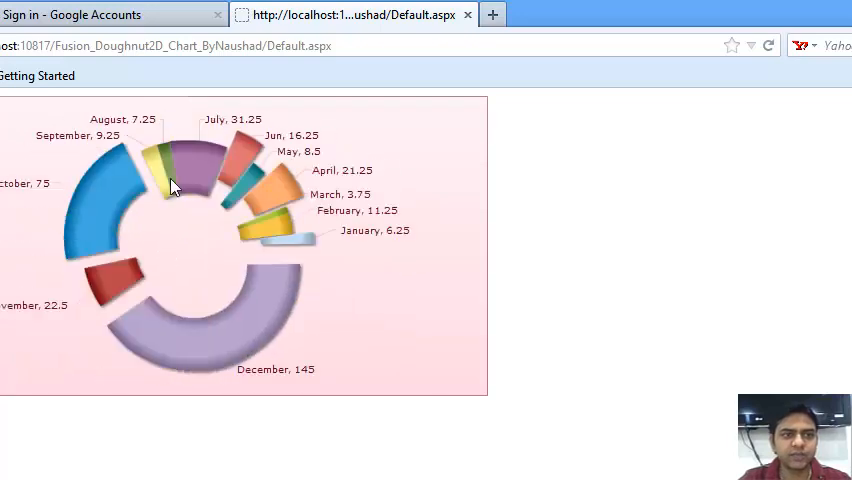
pyautogui.moveTo(172, 186)
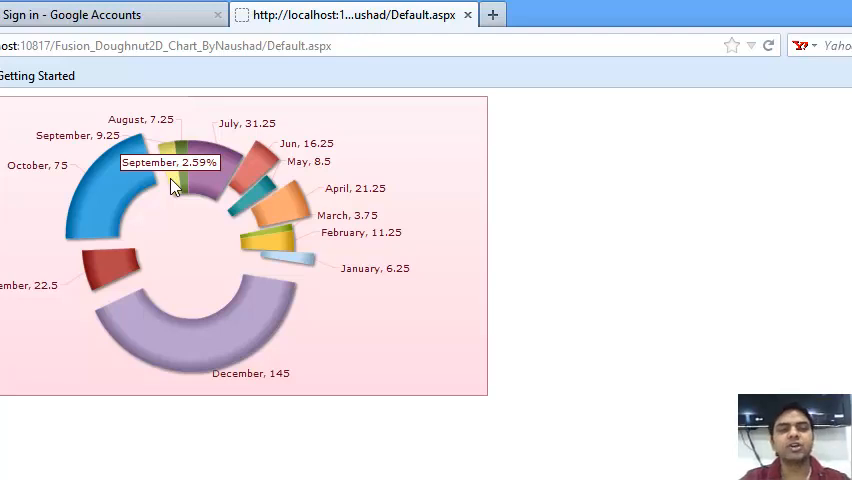
pyautogui.rightClick(190, 185)
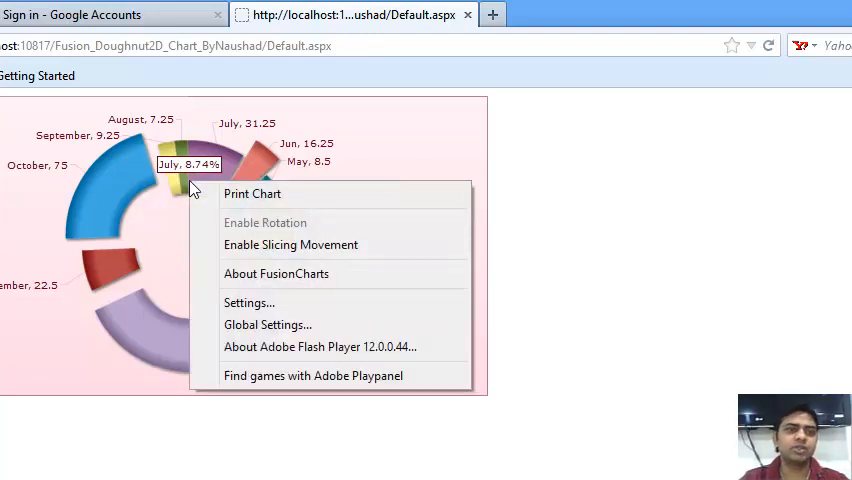
pyautogui.moveTo(252, 199)
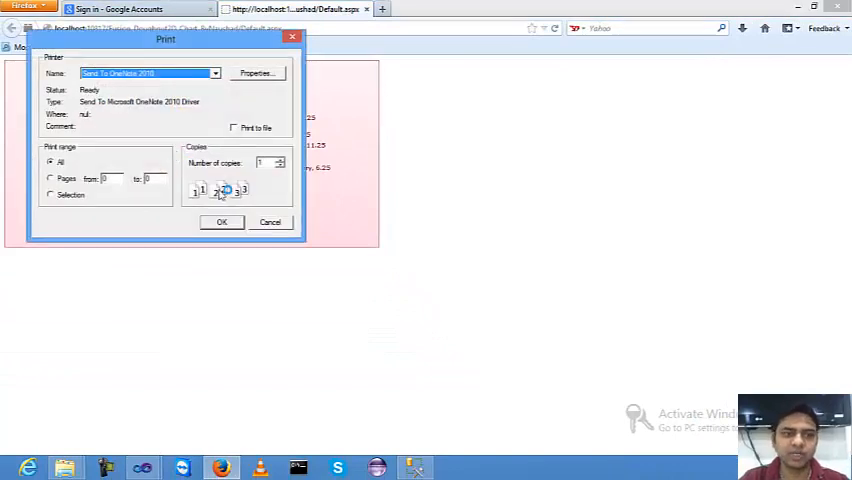
# Cancel the Print dialog and right-click the chart to bring back the FusionCharts menu.
pyautogui.click(270, 221)
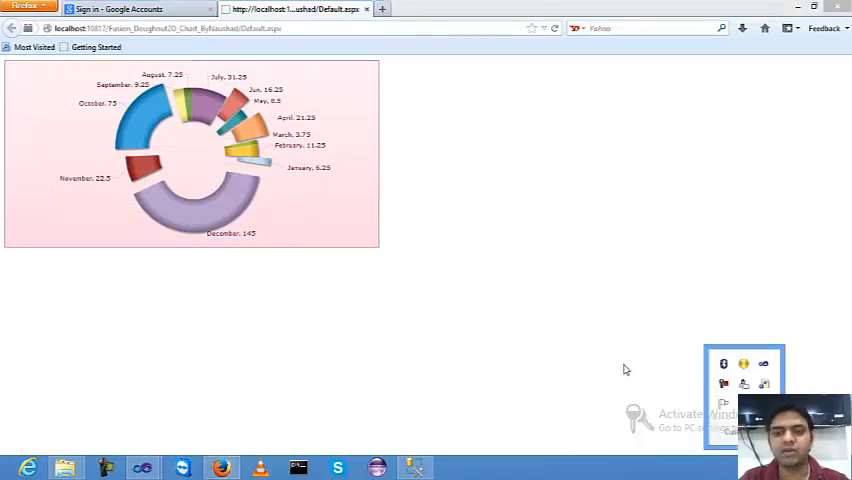
pyautogui.rightClick(270, 153)
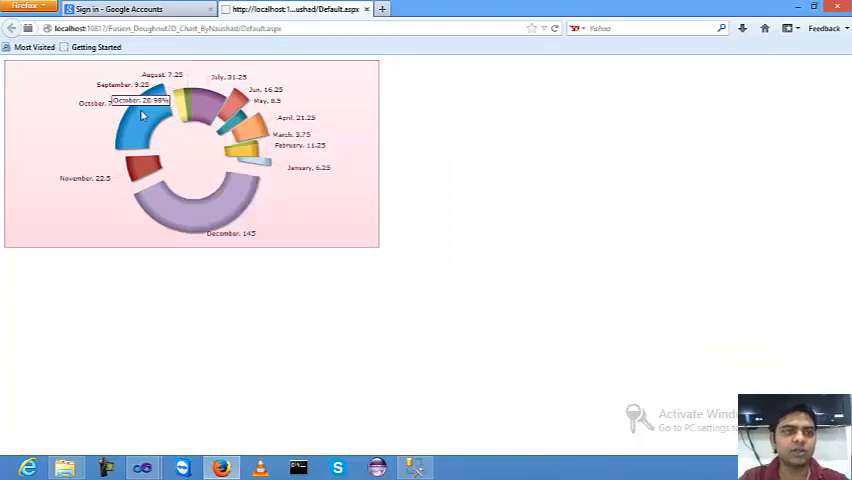
pyautogui.rightClick(140, 115)
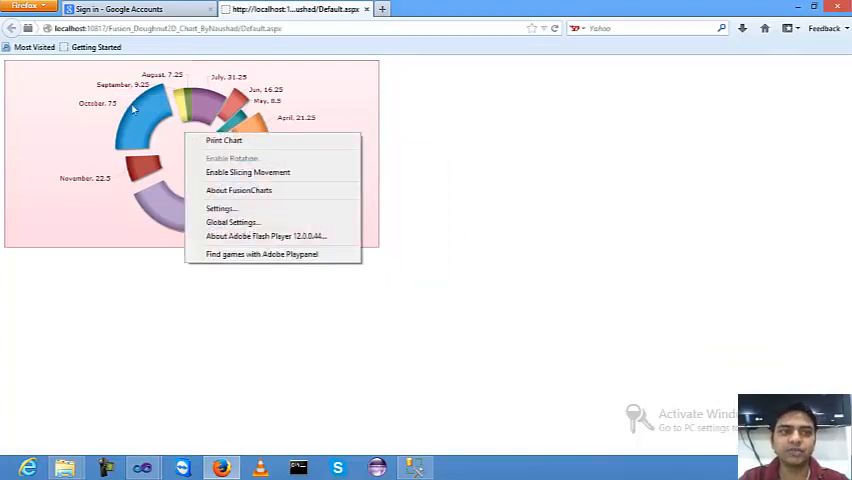